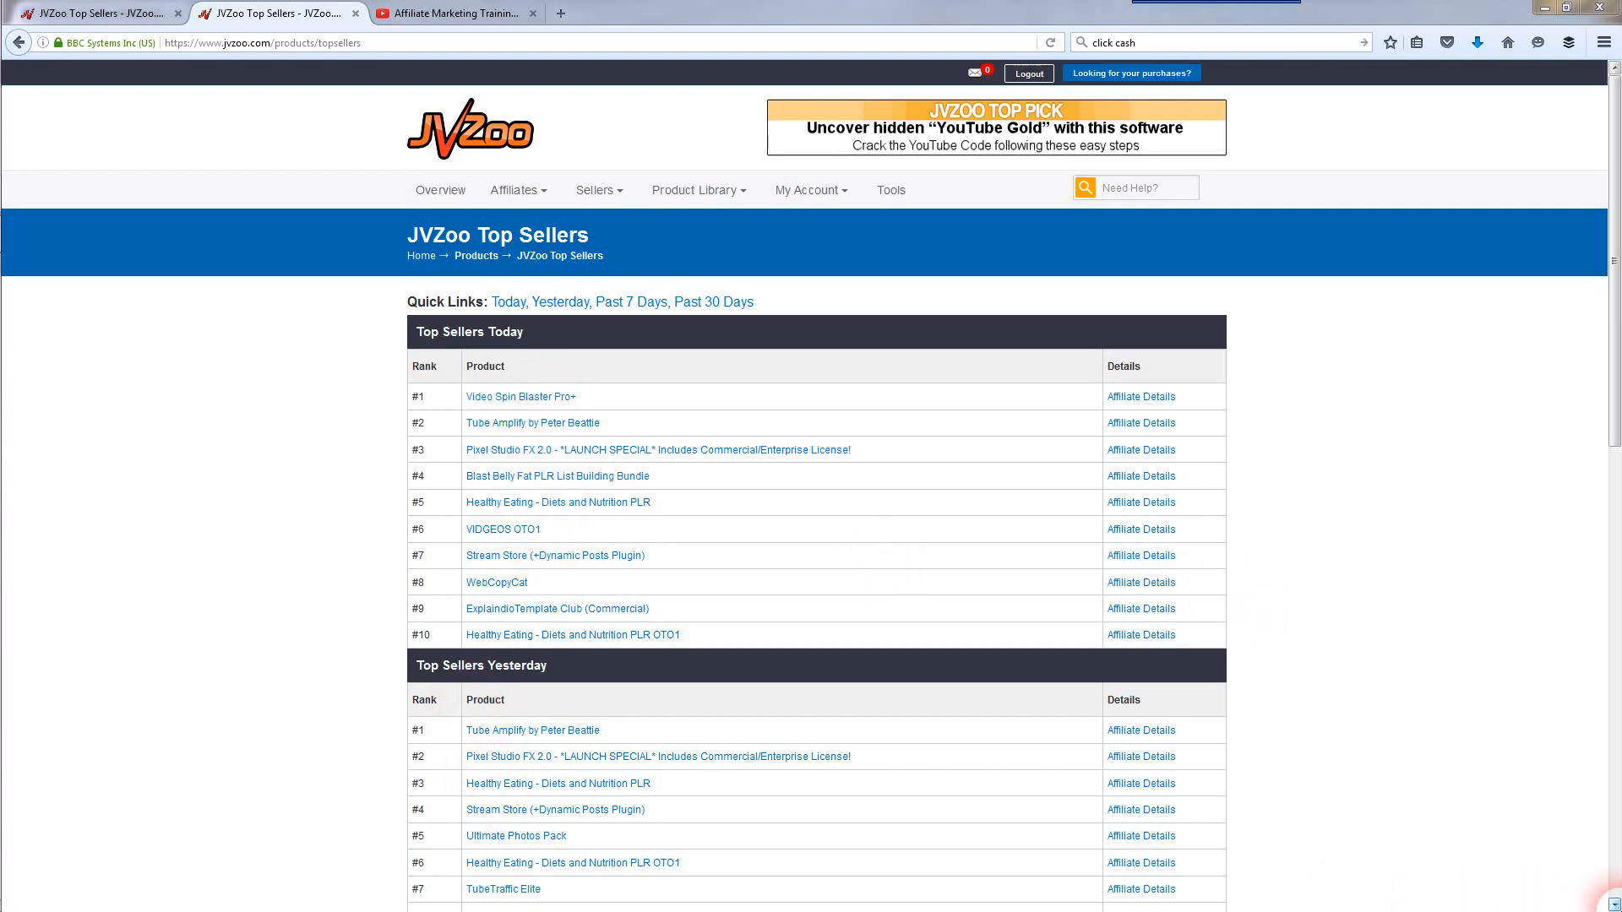
Open affiliate details for #1 top seller Video Spin Blaster Pro+ ($31.77, 50% commission)
scroll(down, 3)
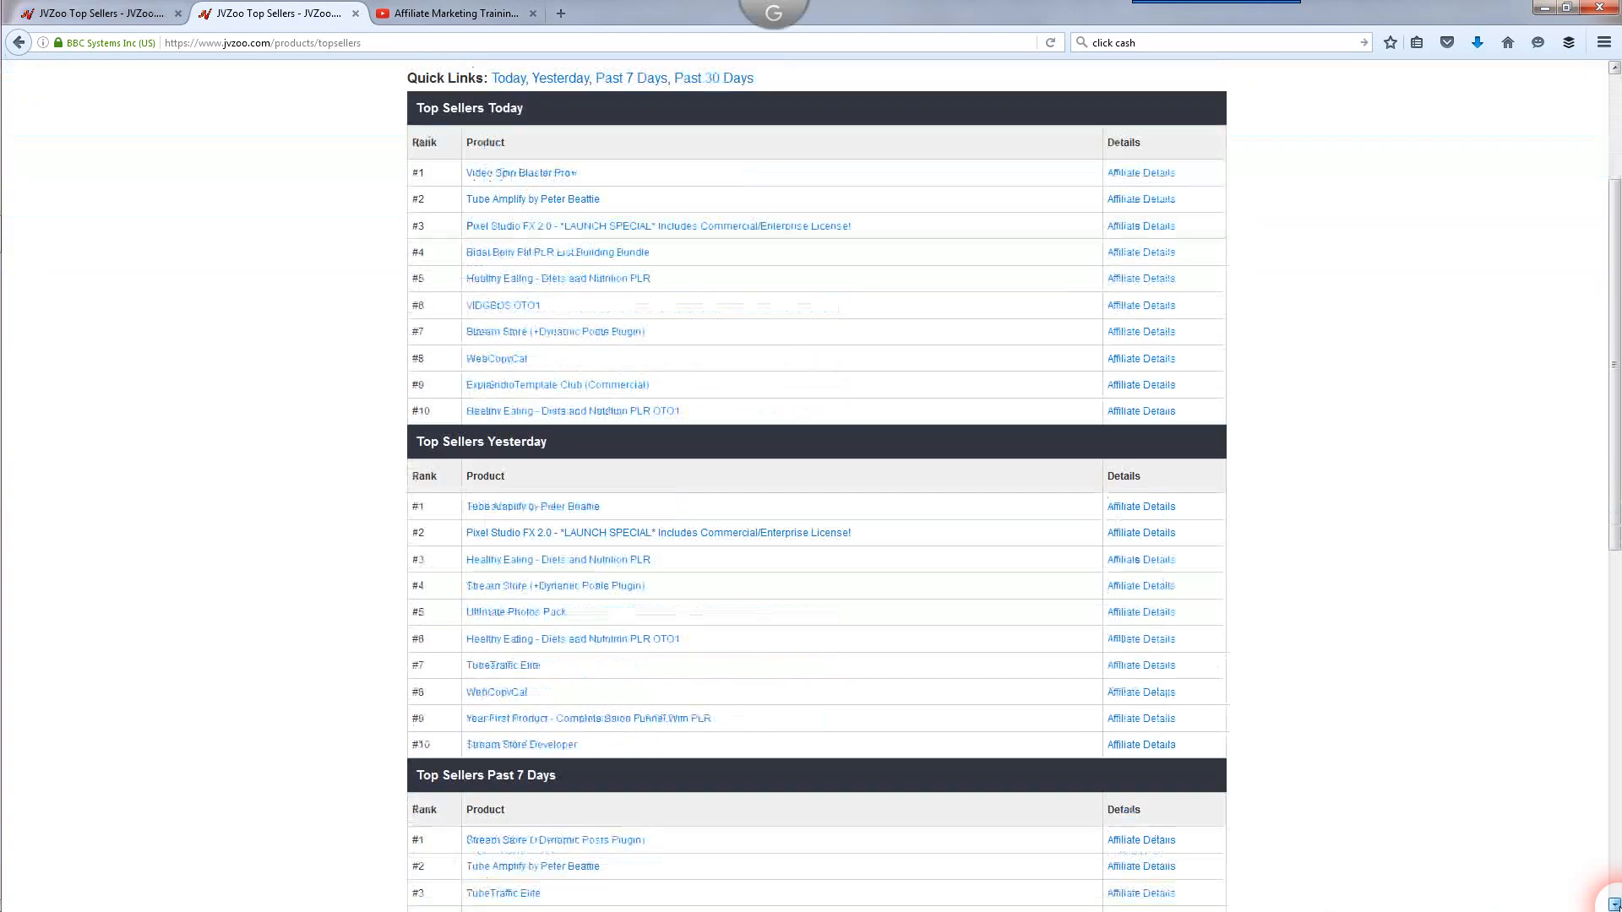
scroll(down, 3)
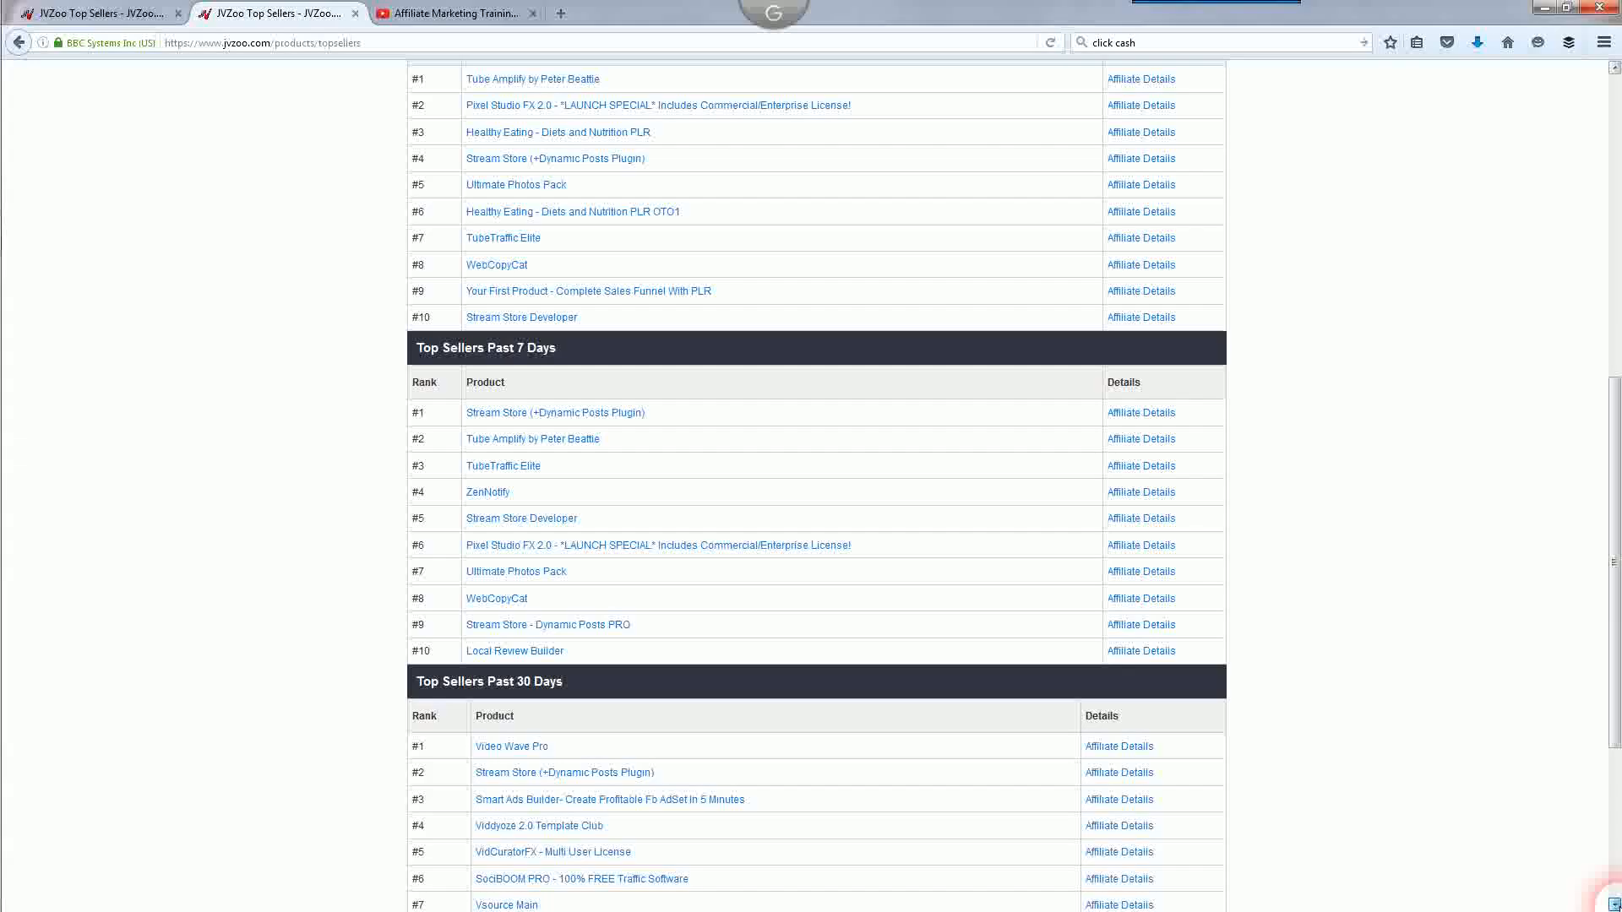
scroll(down, 3)
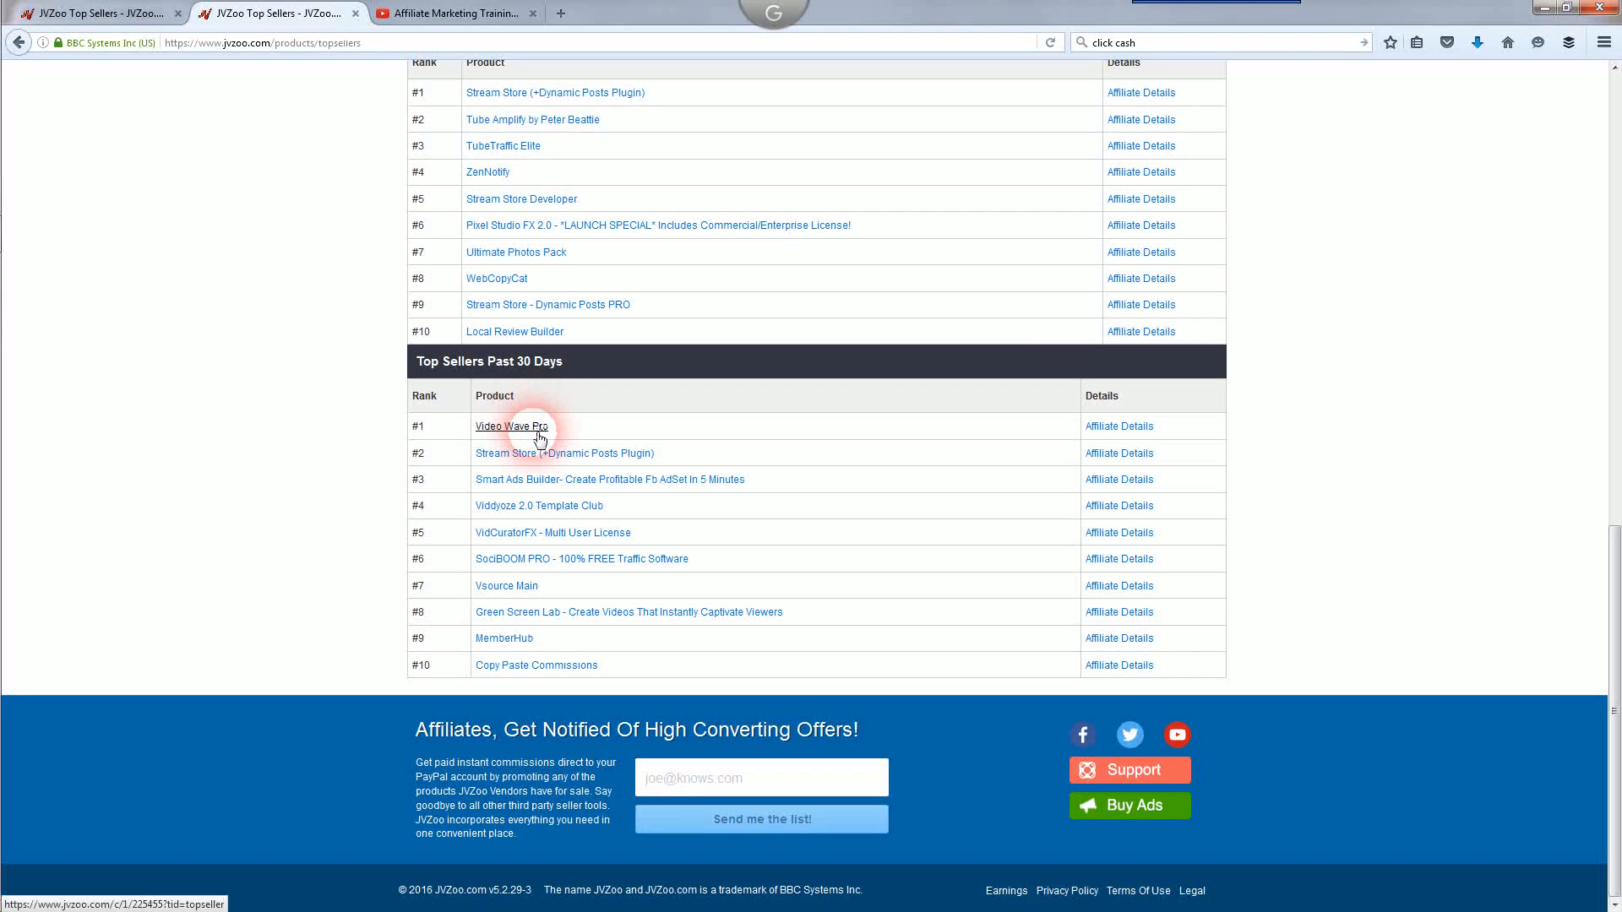
mouse_move(1086, 638)
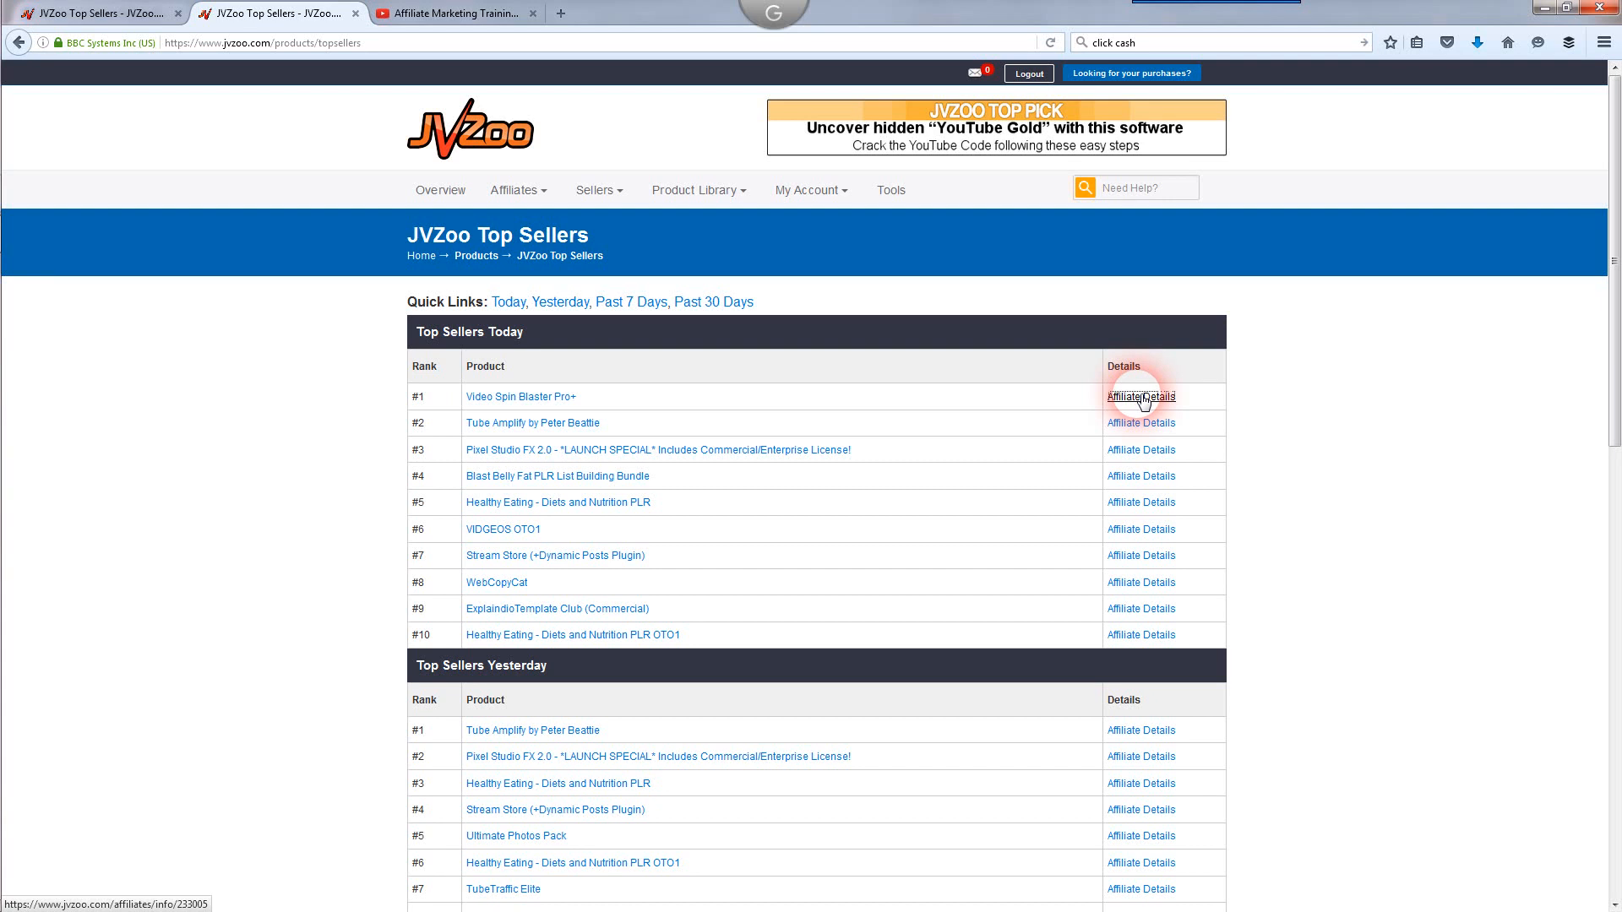
click(1138, 397)
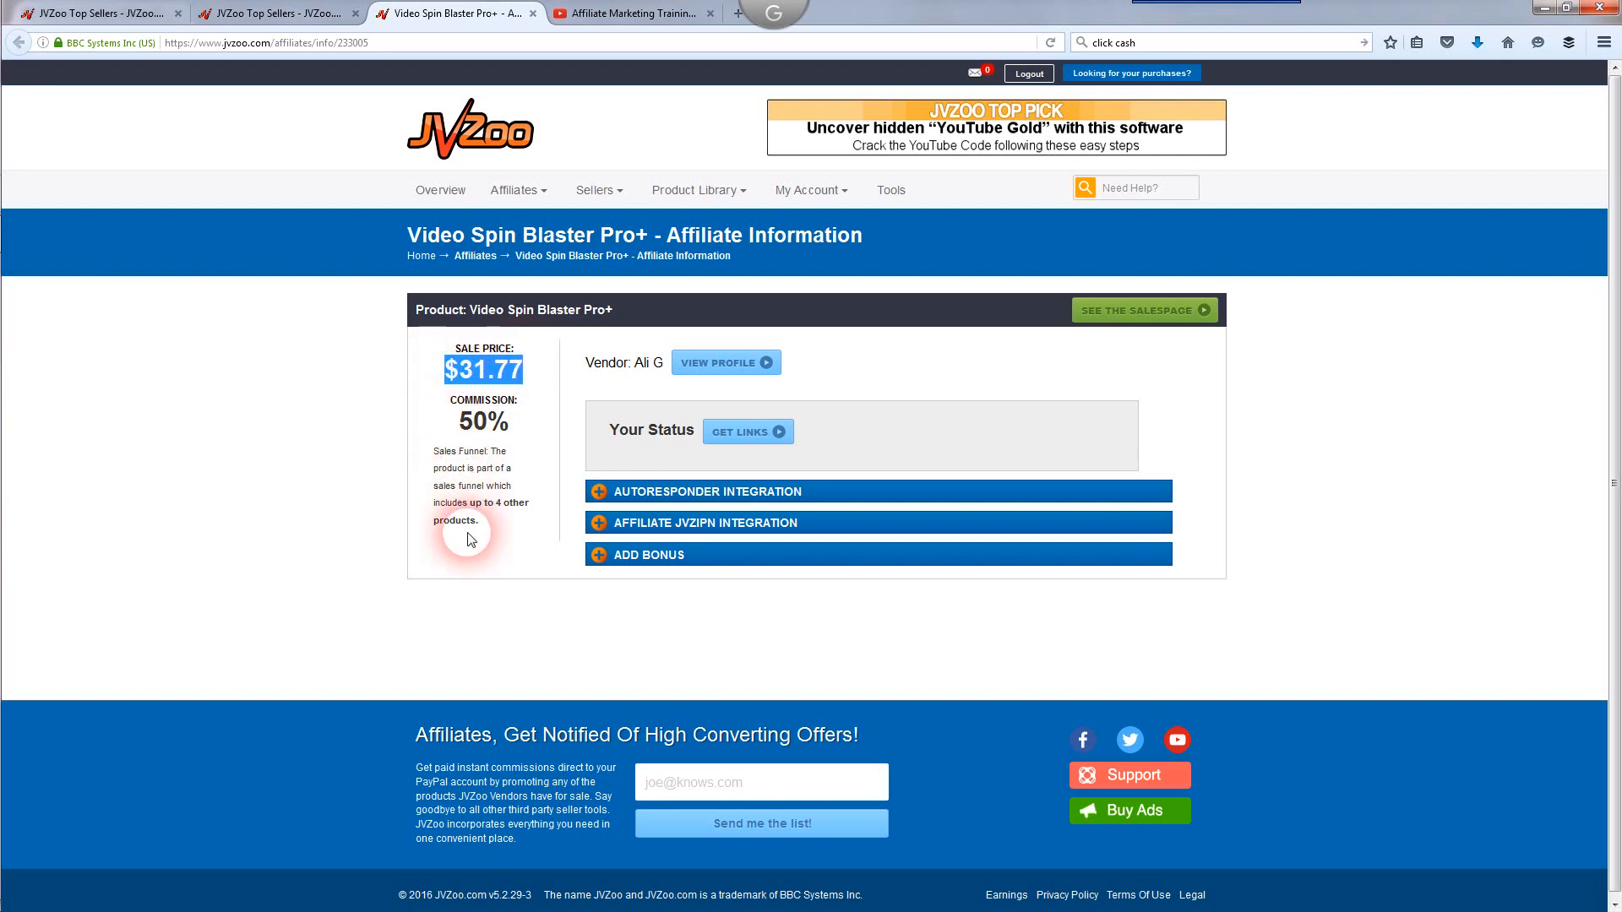
mouse_move(512, 507)
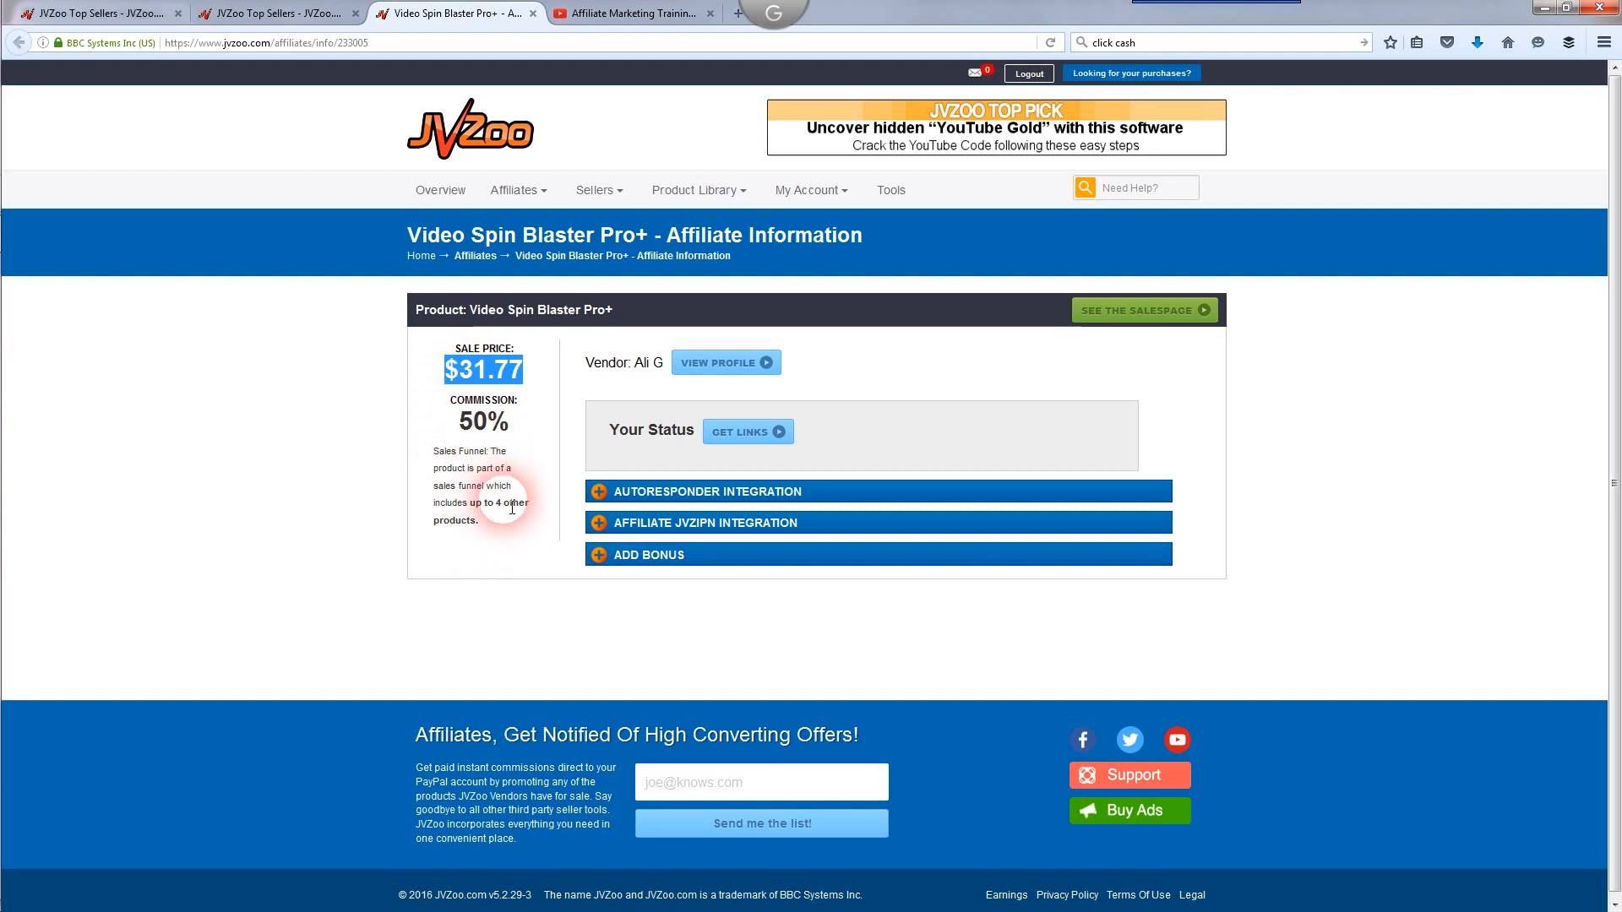
mouse_move(506, 520)
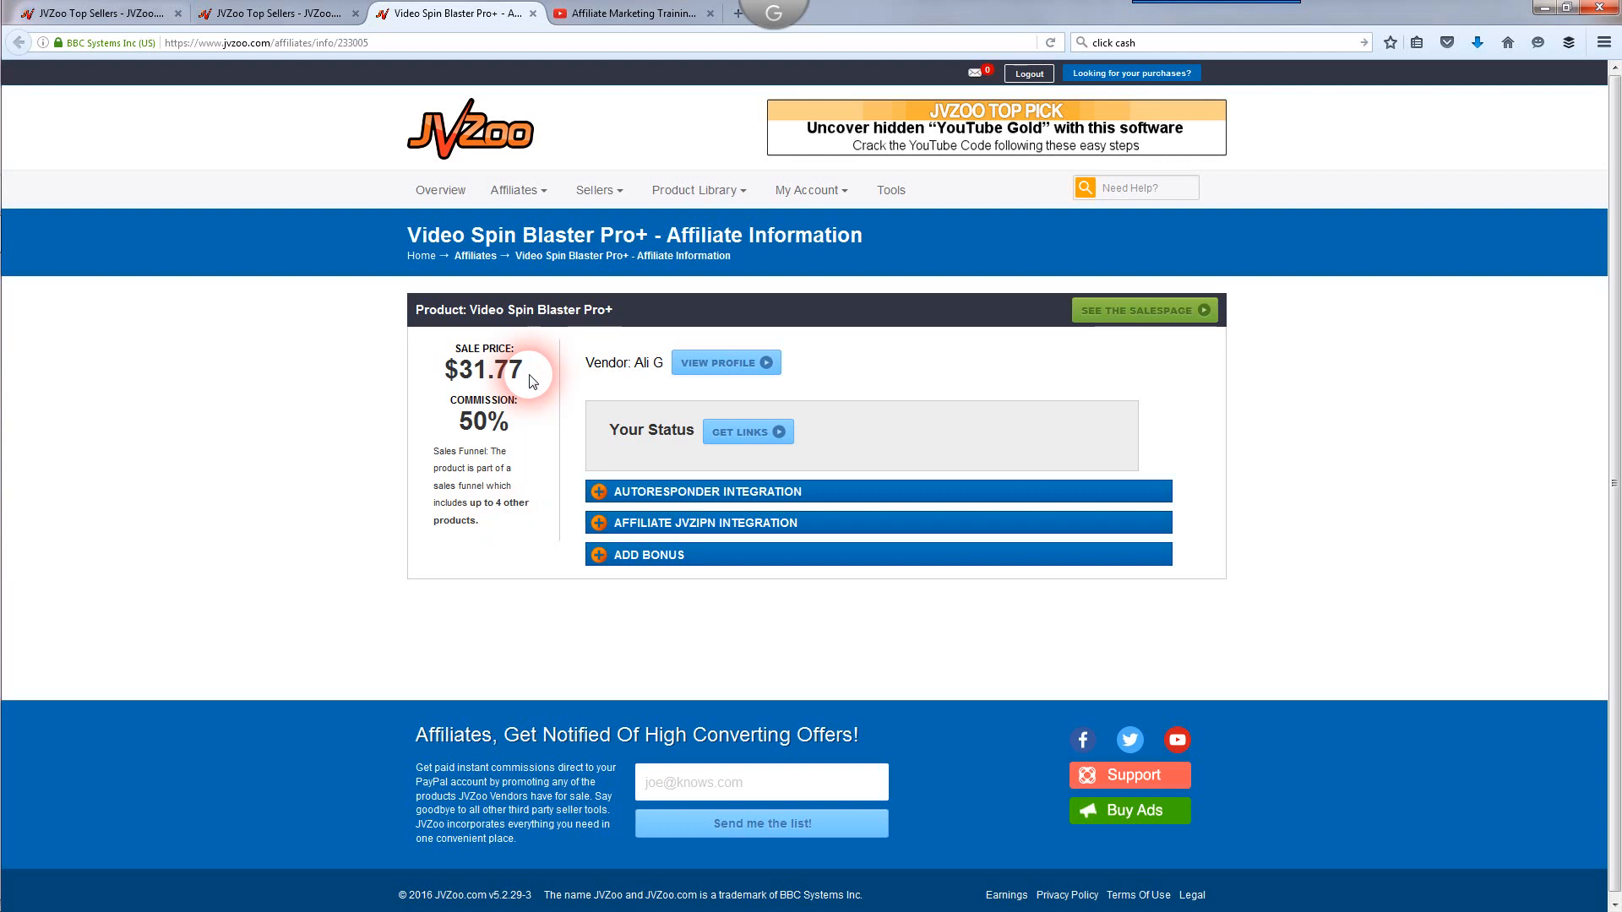
mouse_move(690, 197)
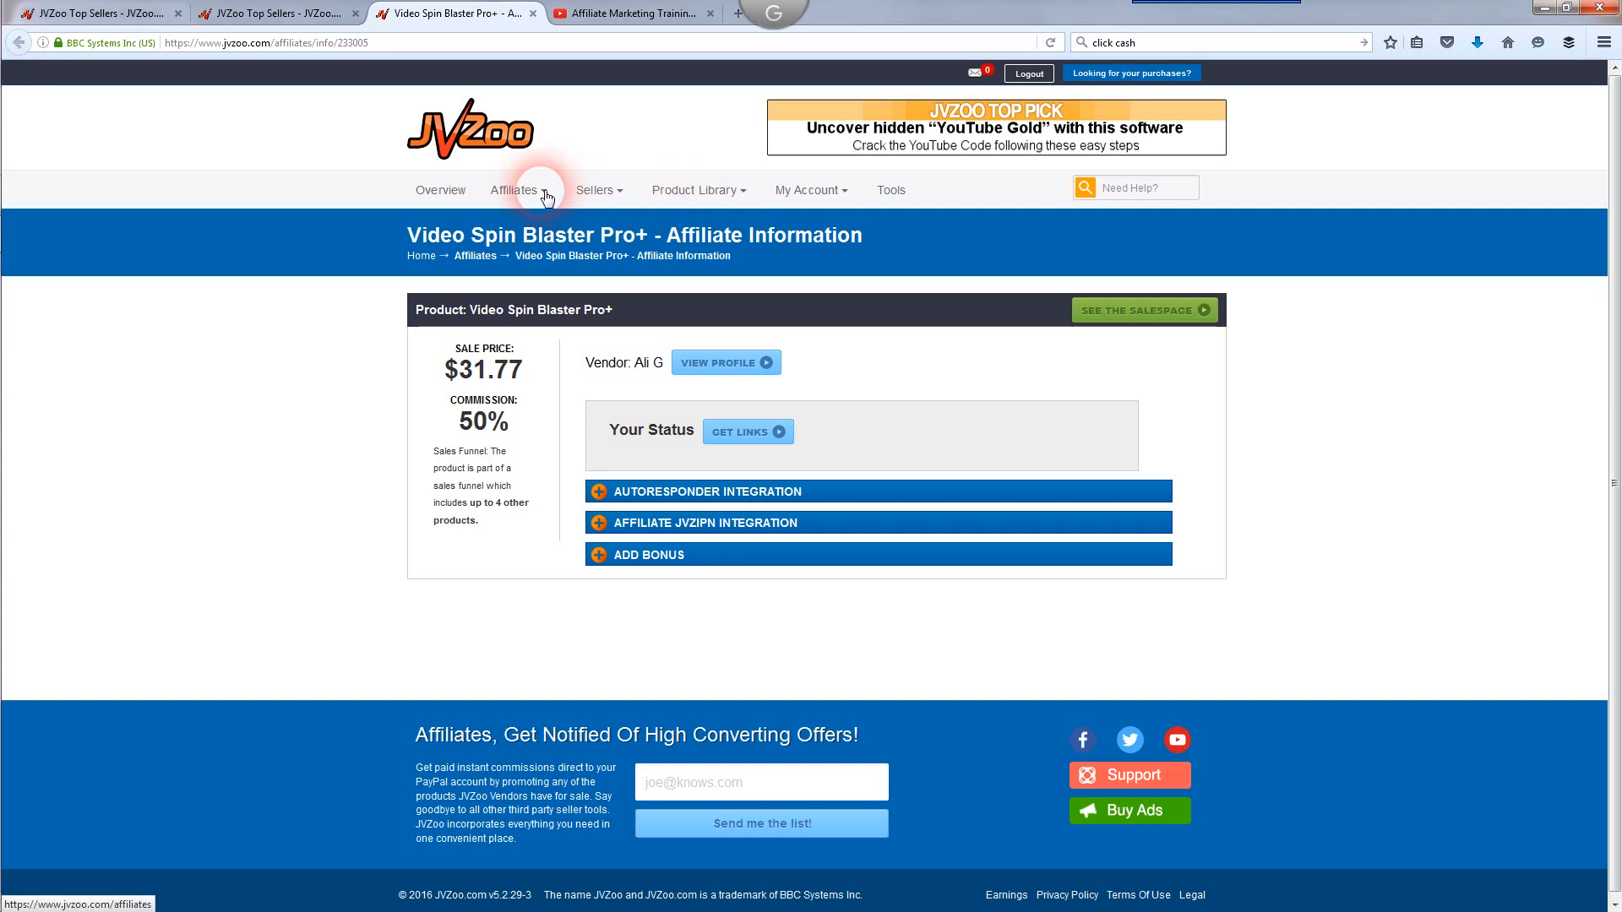
Go to Affiliates > Approved Products and scroll through sales, conversion, EPC and commission figures
click(514, 189)
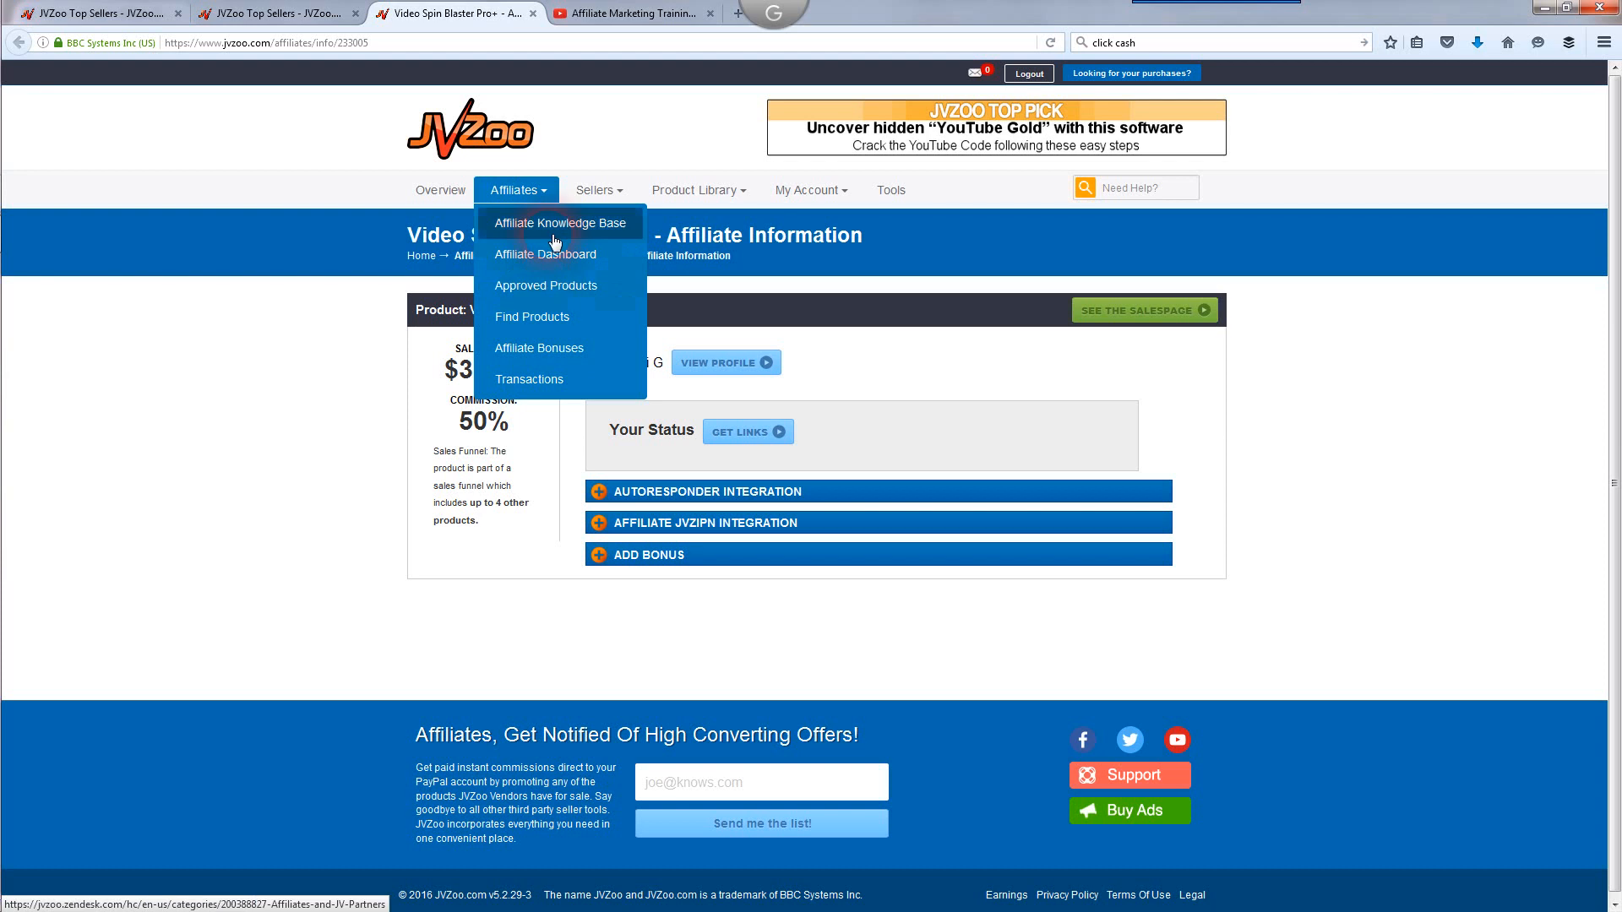
click(559, 223)
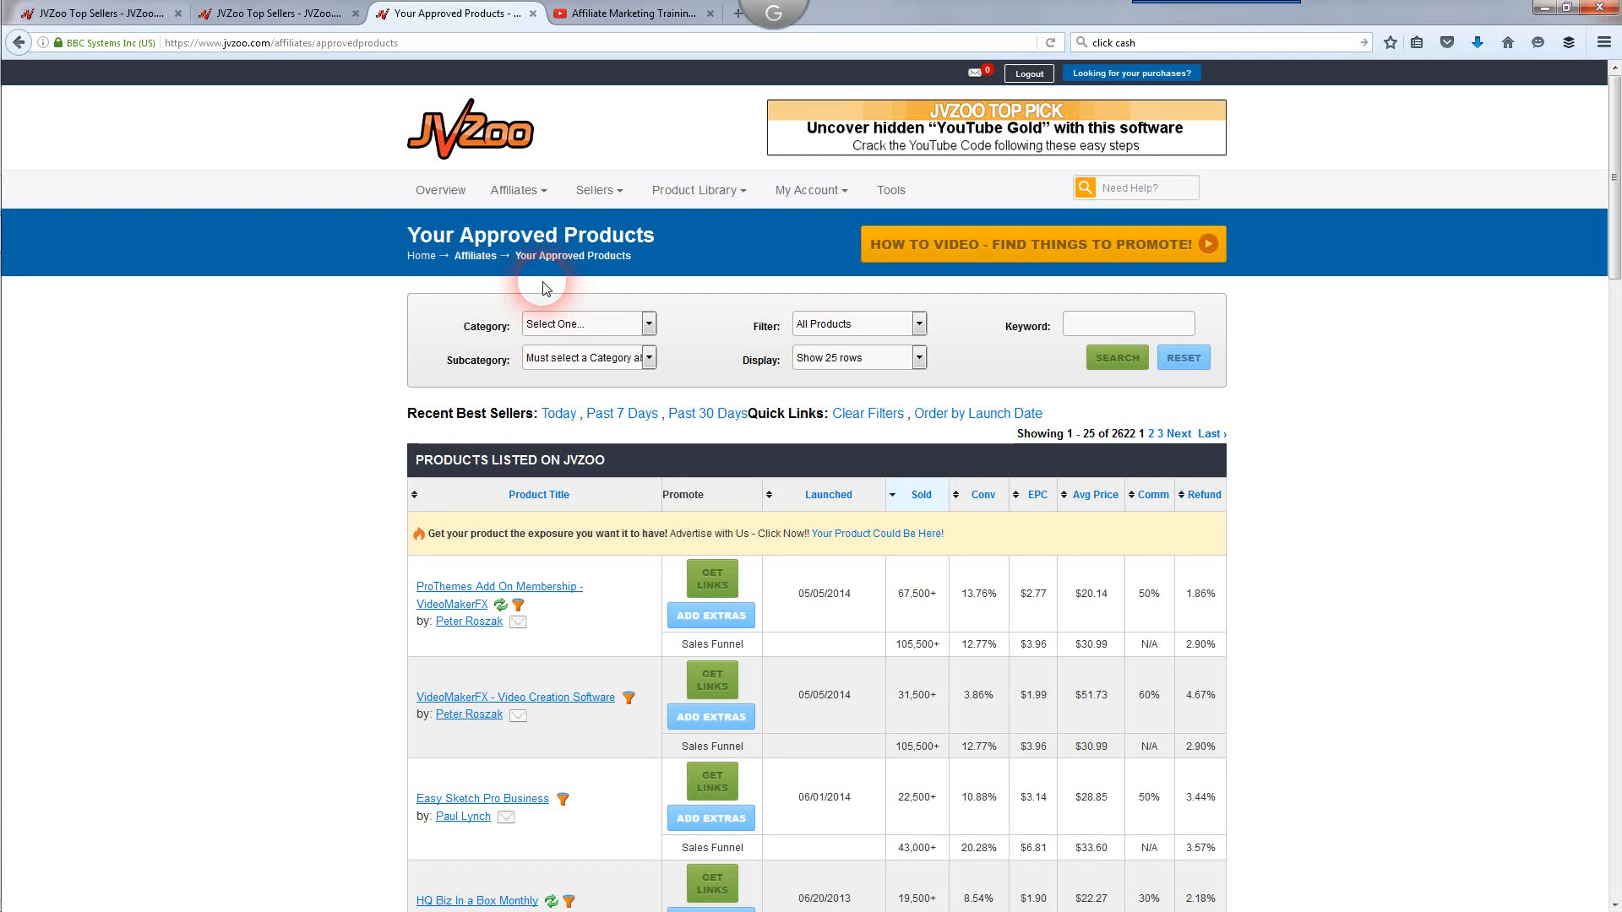
mouse_move(1395, 585)
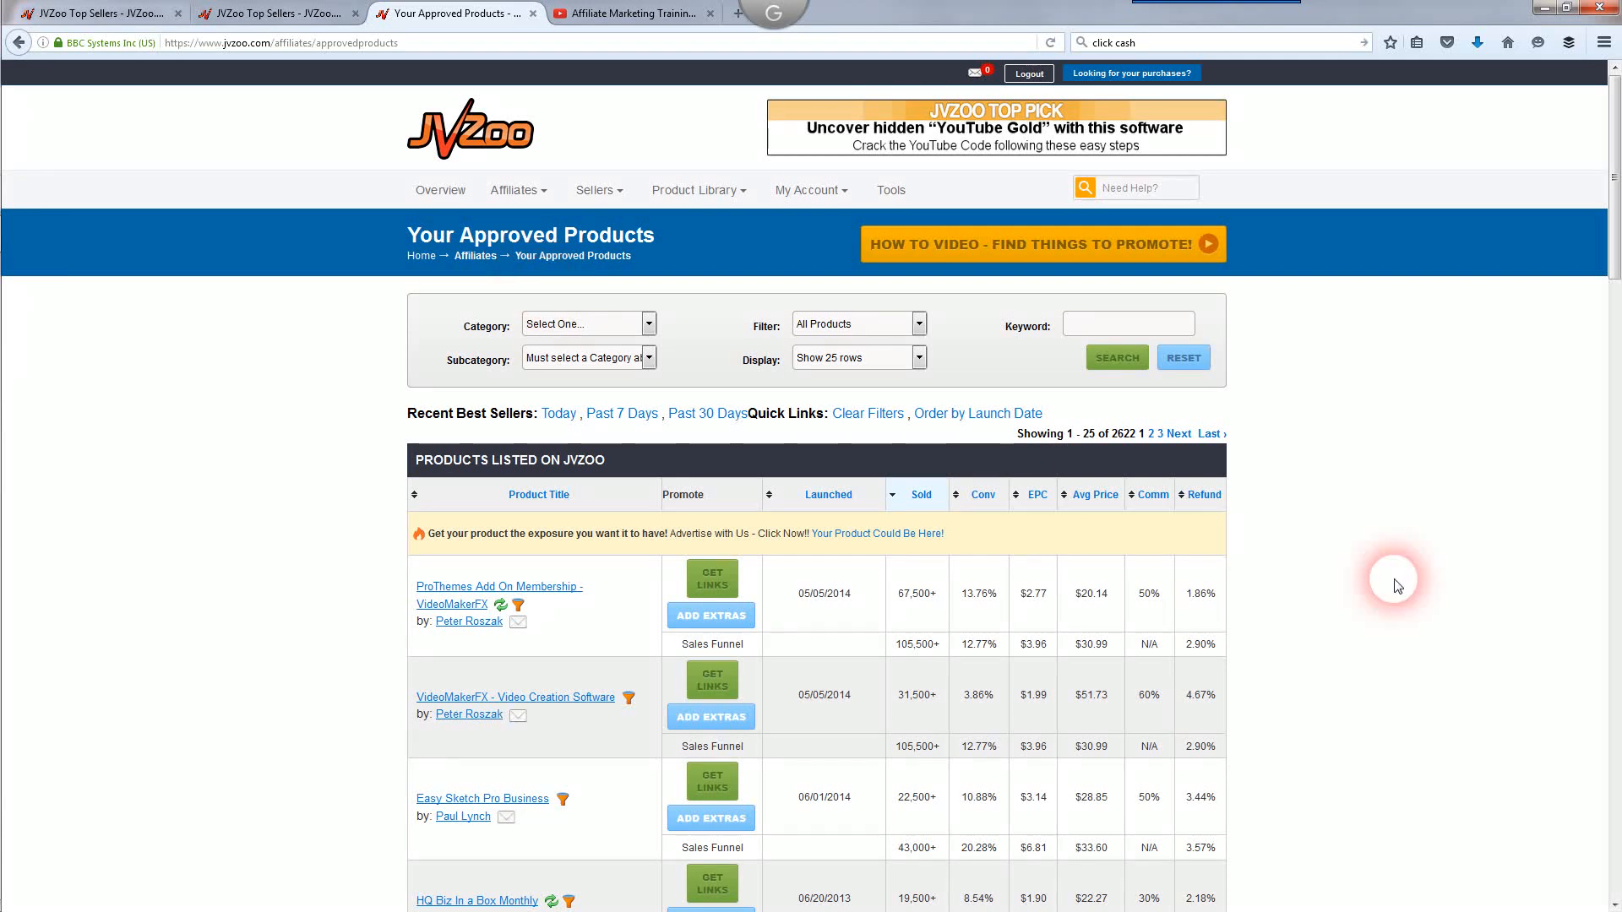
scroll(down, 3)
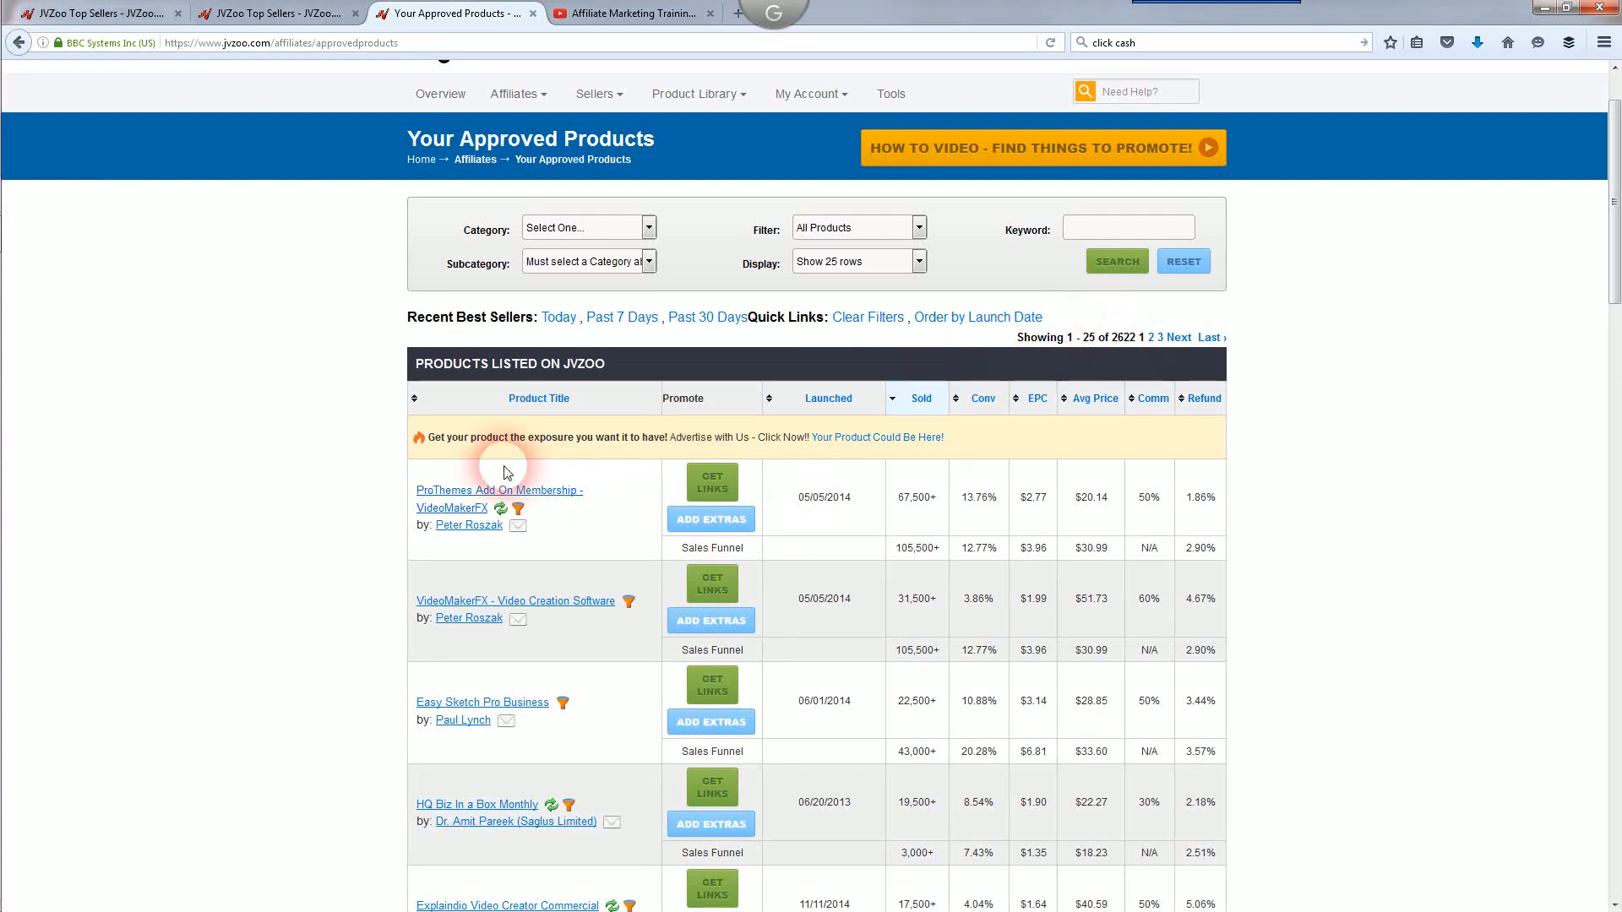
scroll(down, 3)
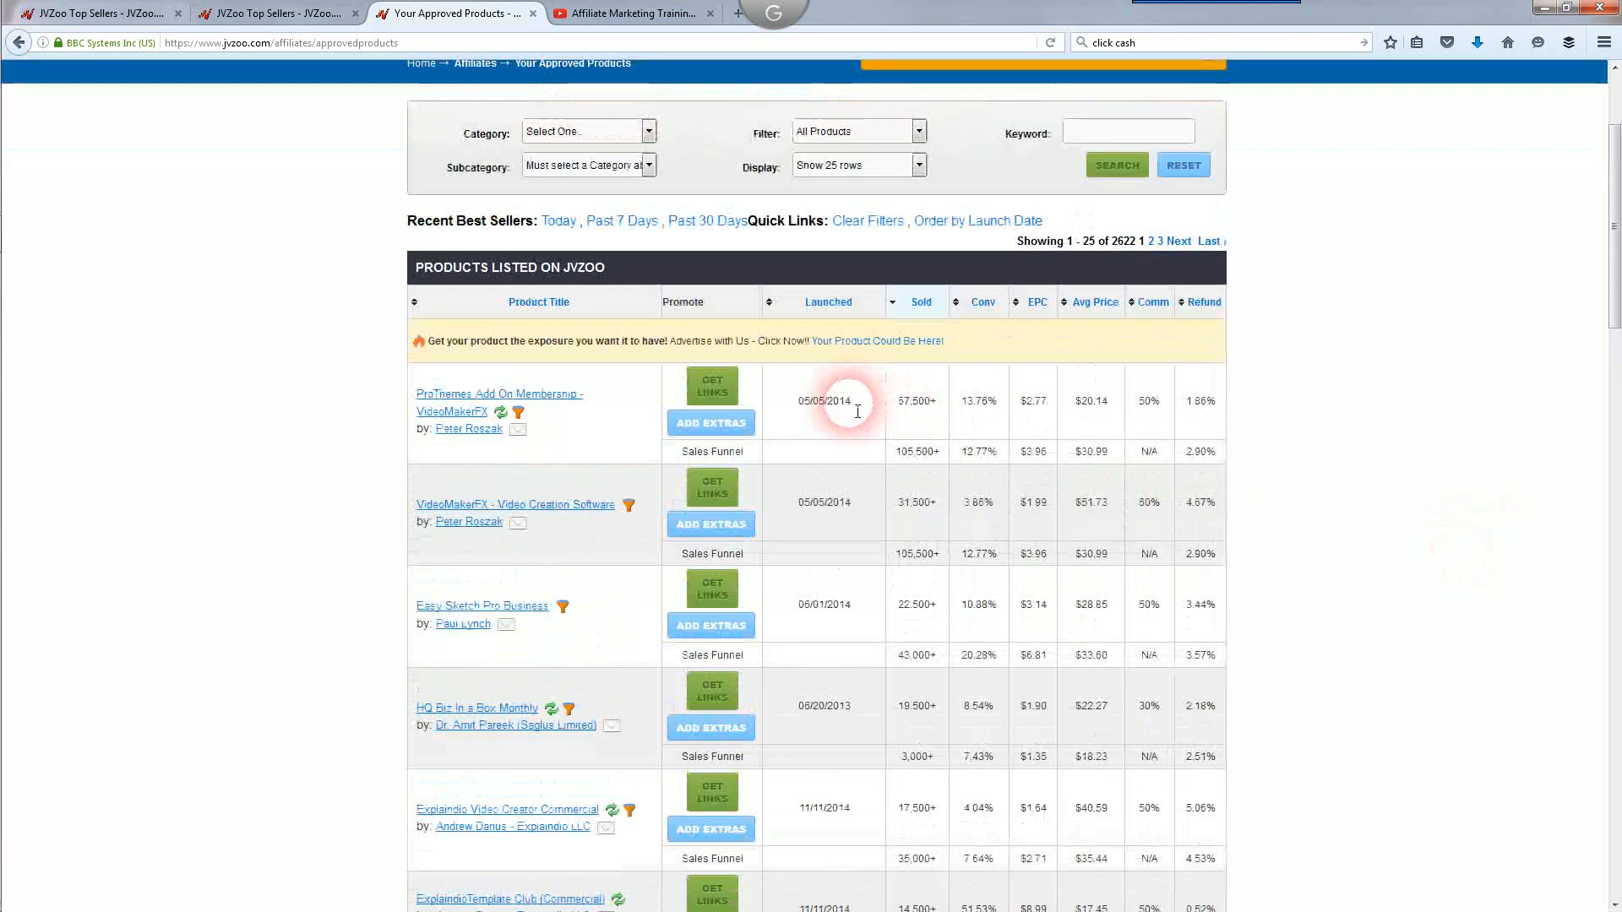
mouse_move(452, 411)
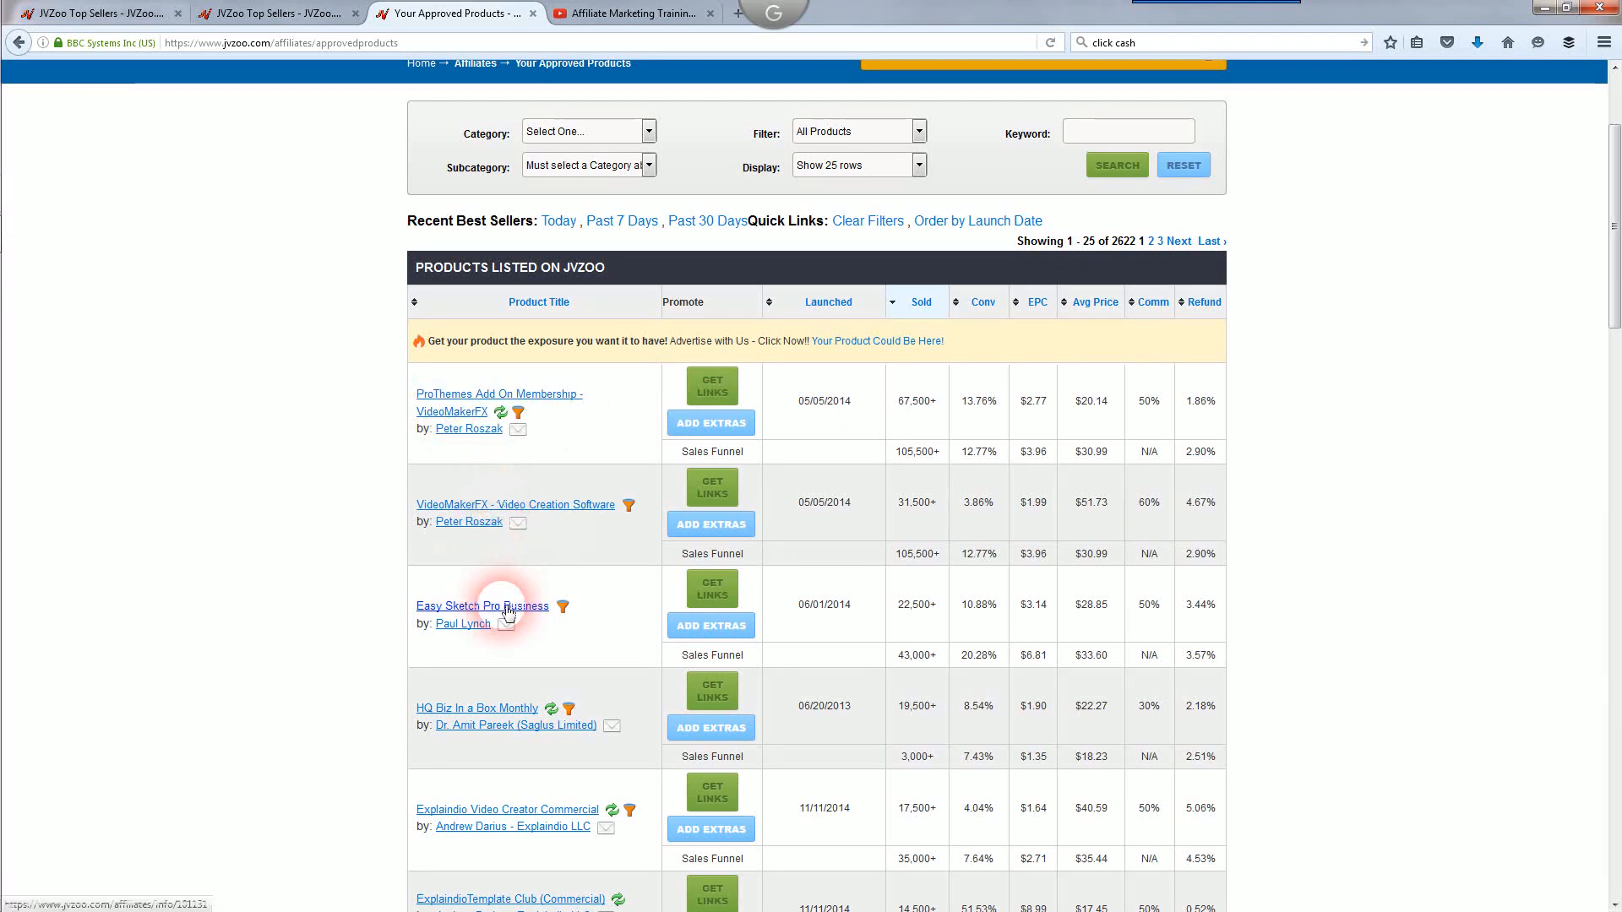
scroll(down, 3)
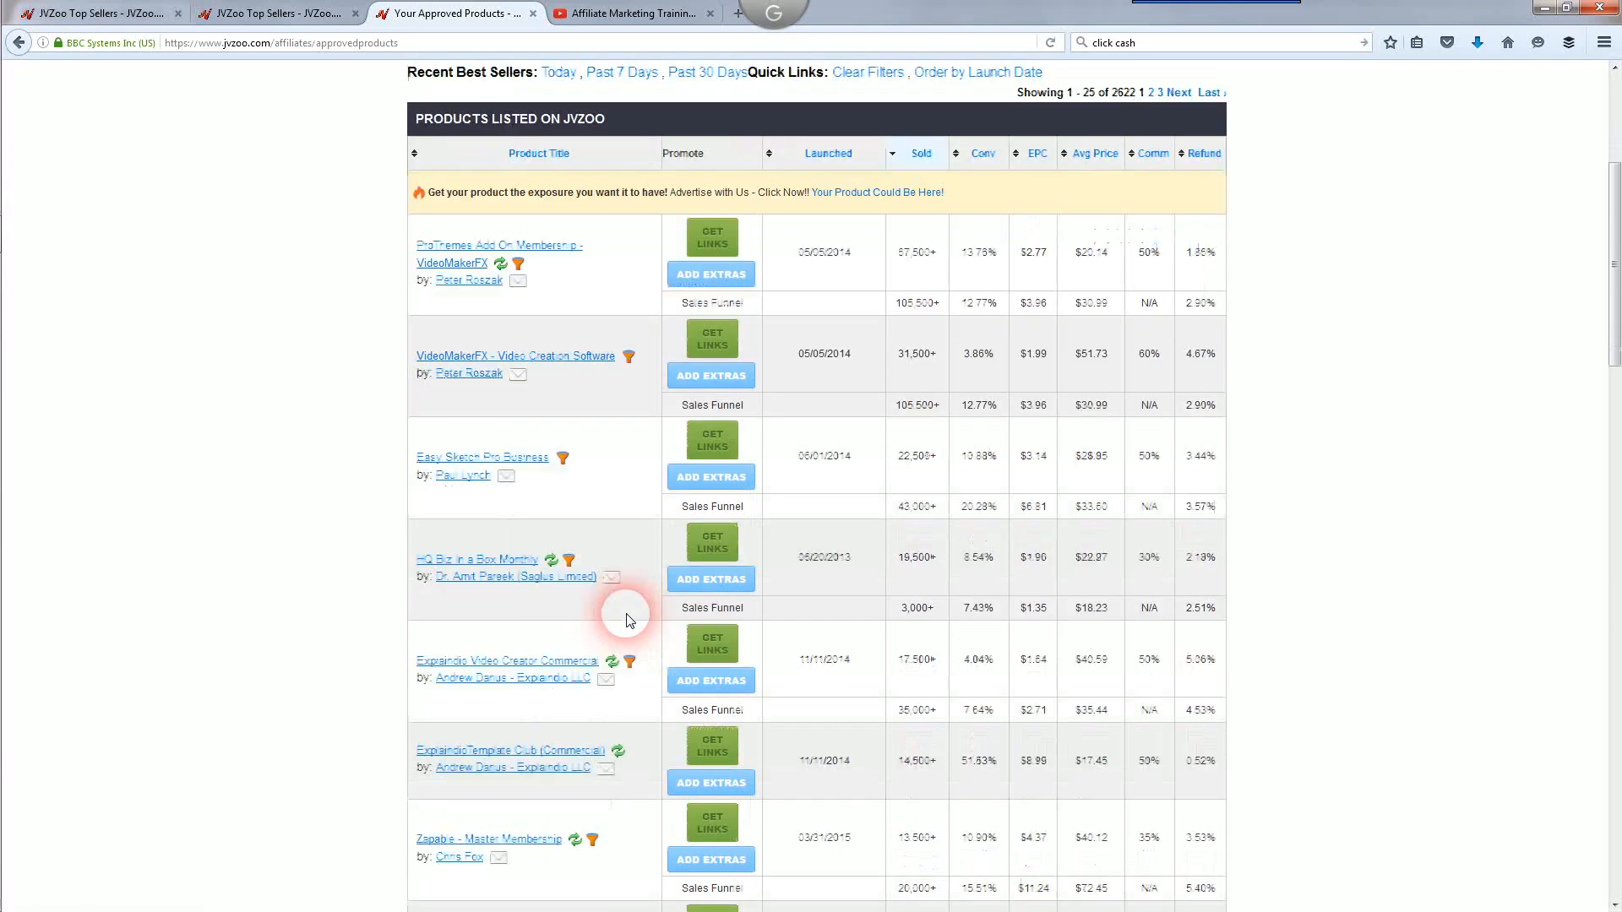
scroll(down, 3)
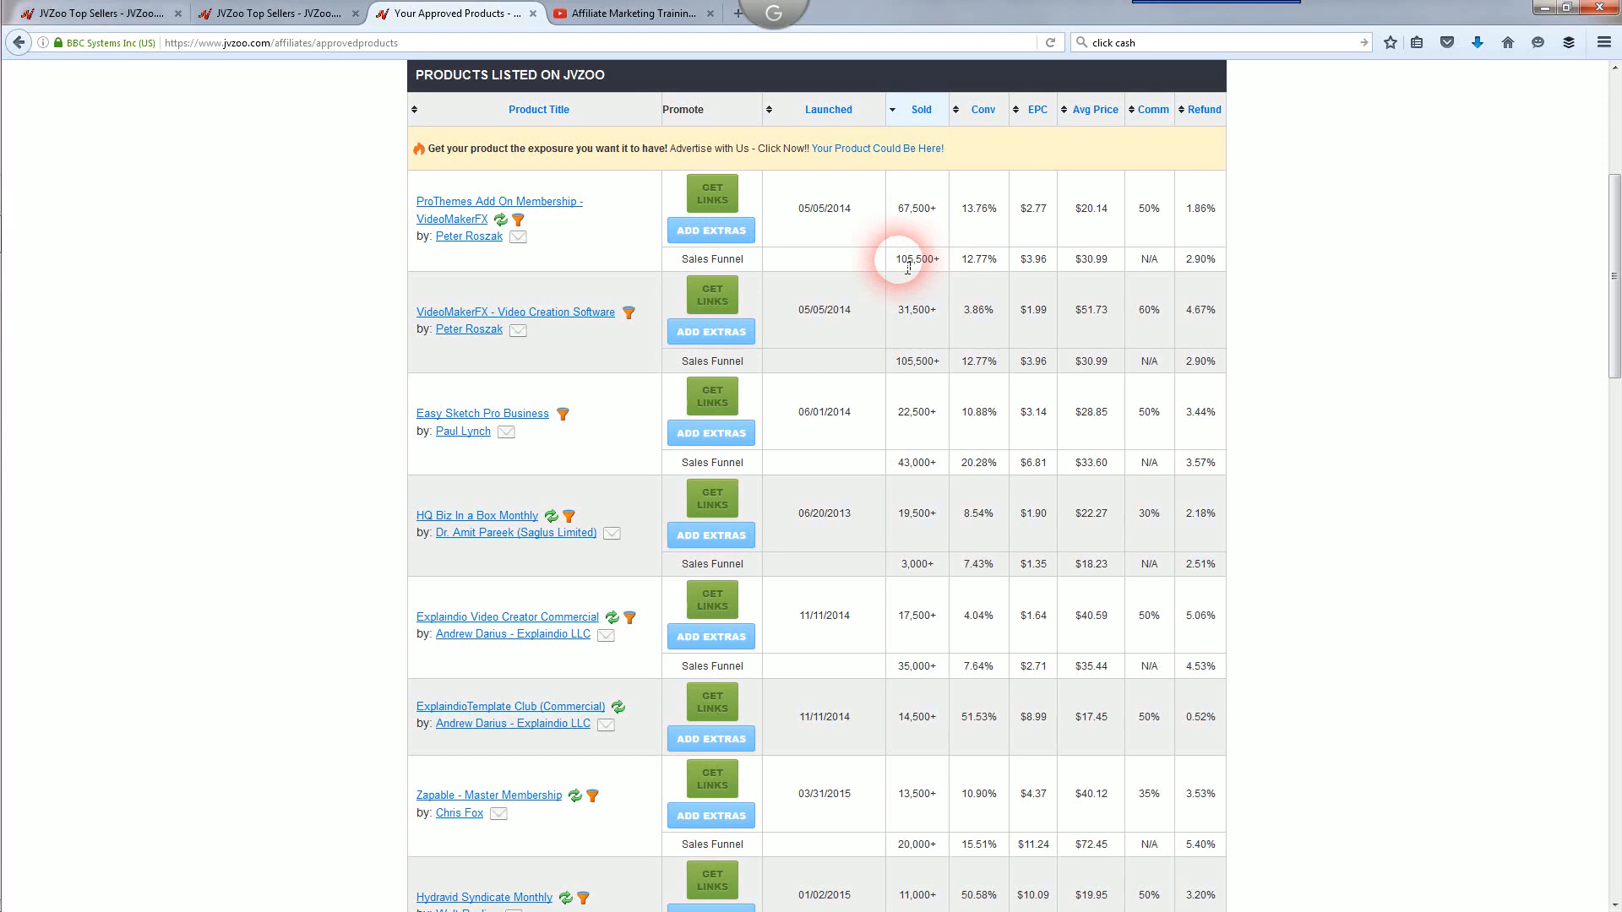
double_click(913, 258)
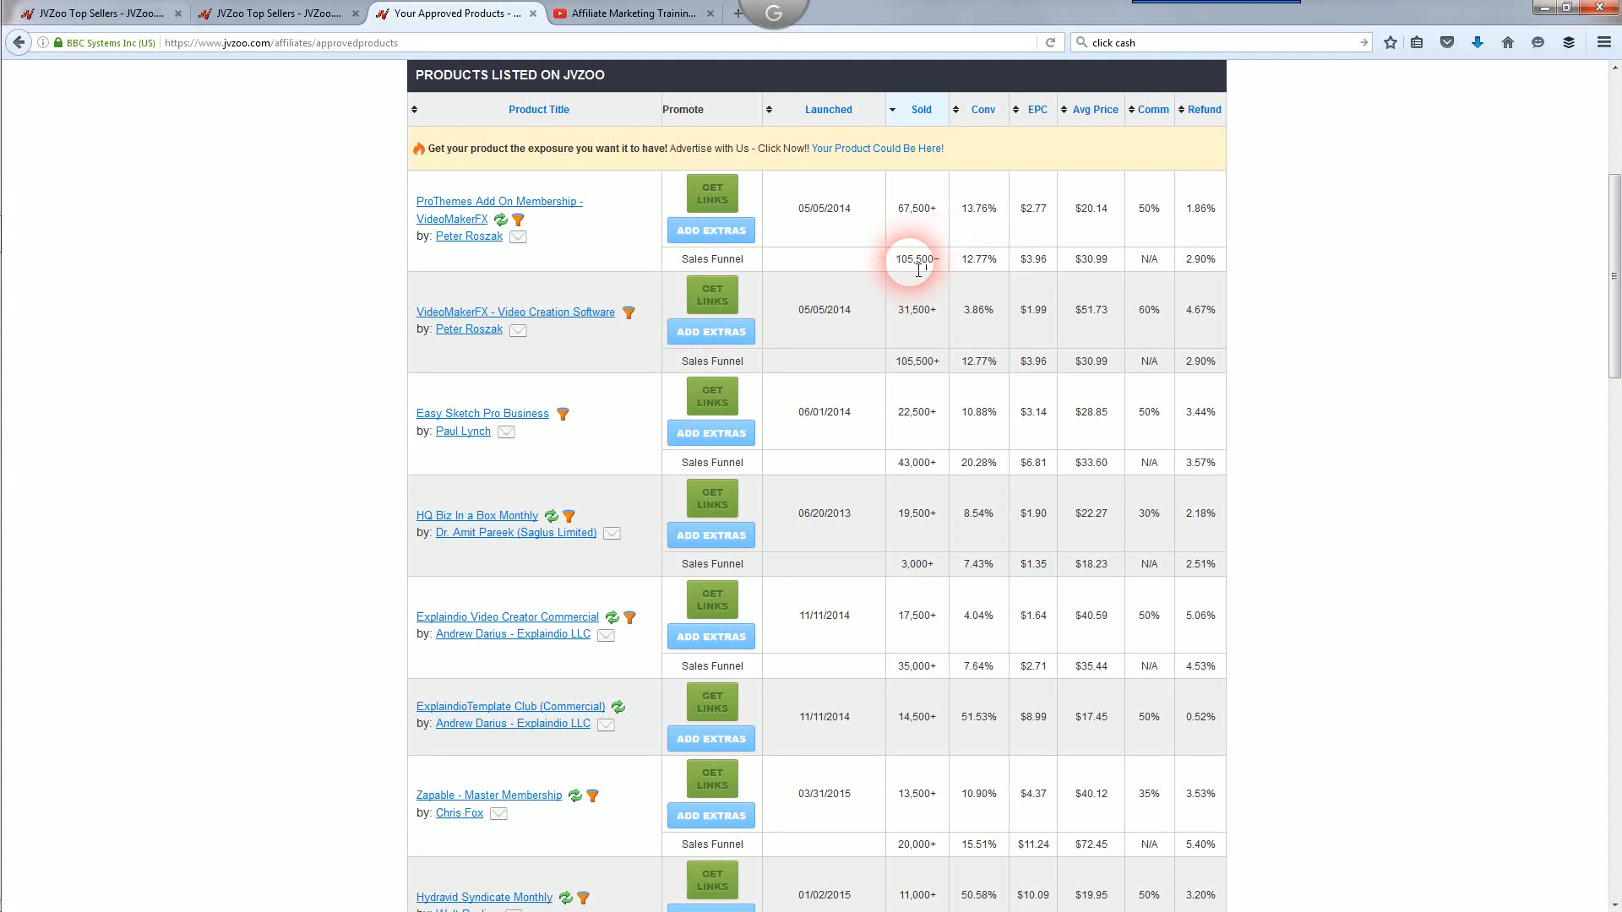
mouse_move(1008, 169)
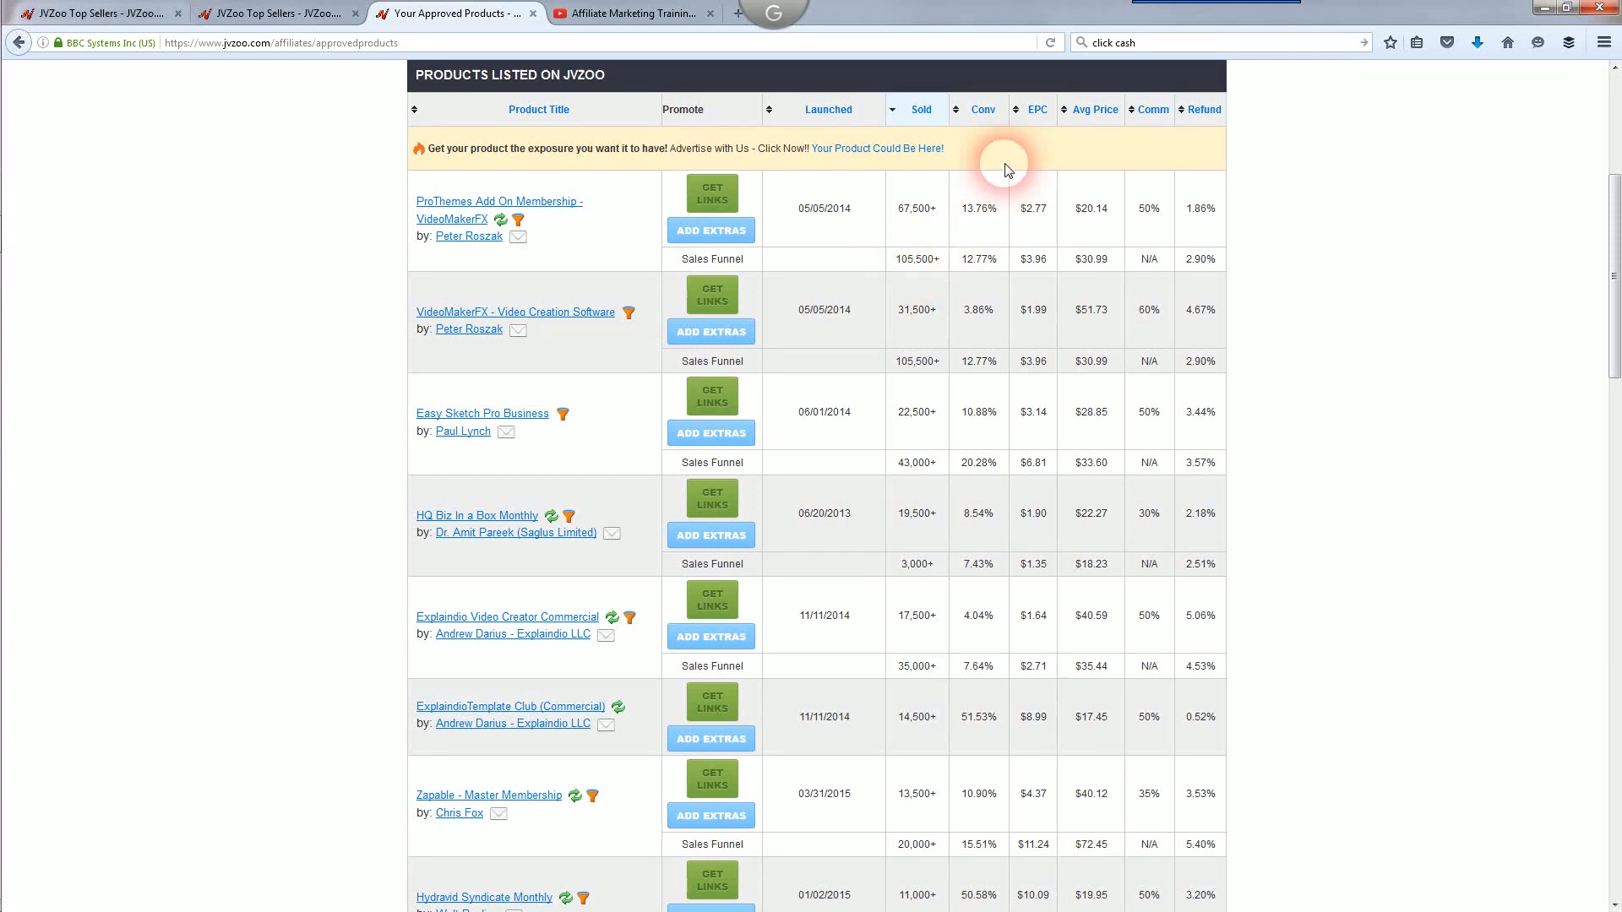
mouse_move(962, 212)
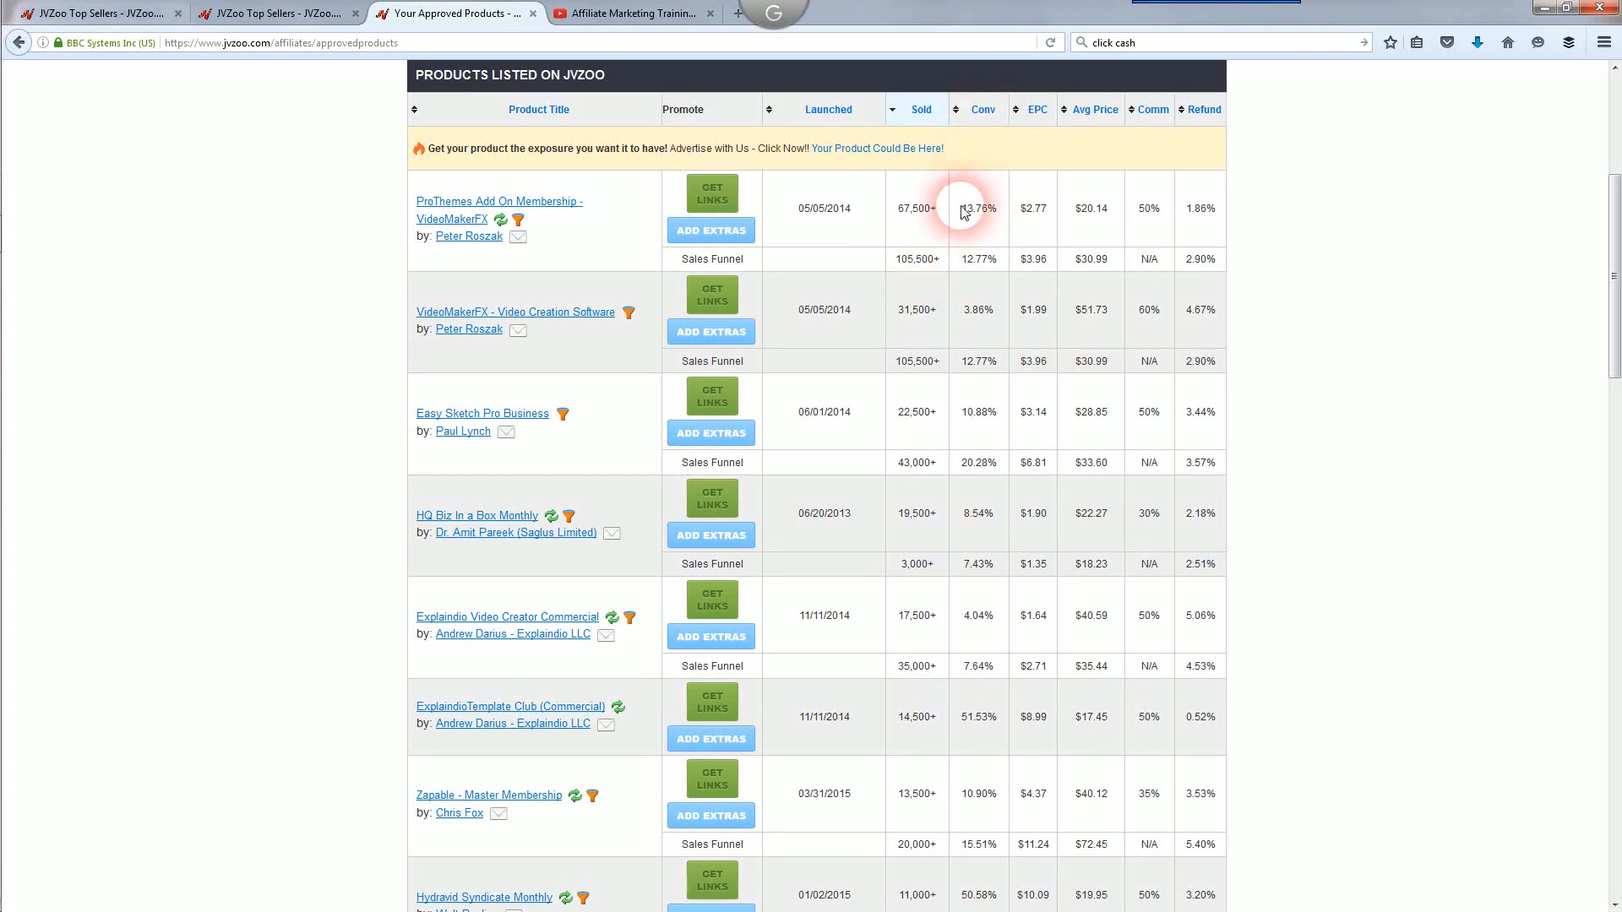
double_click(972, 209)
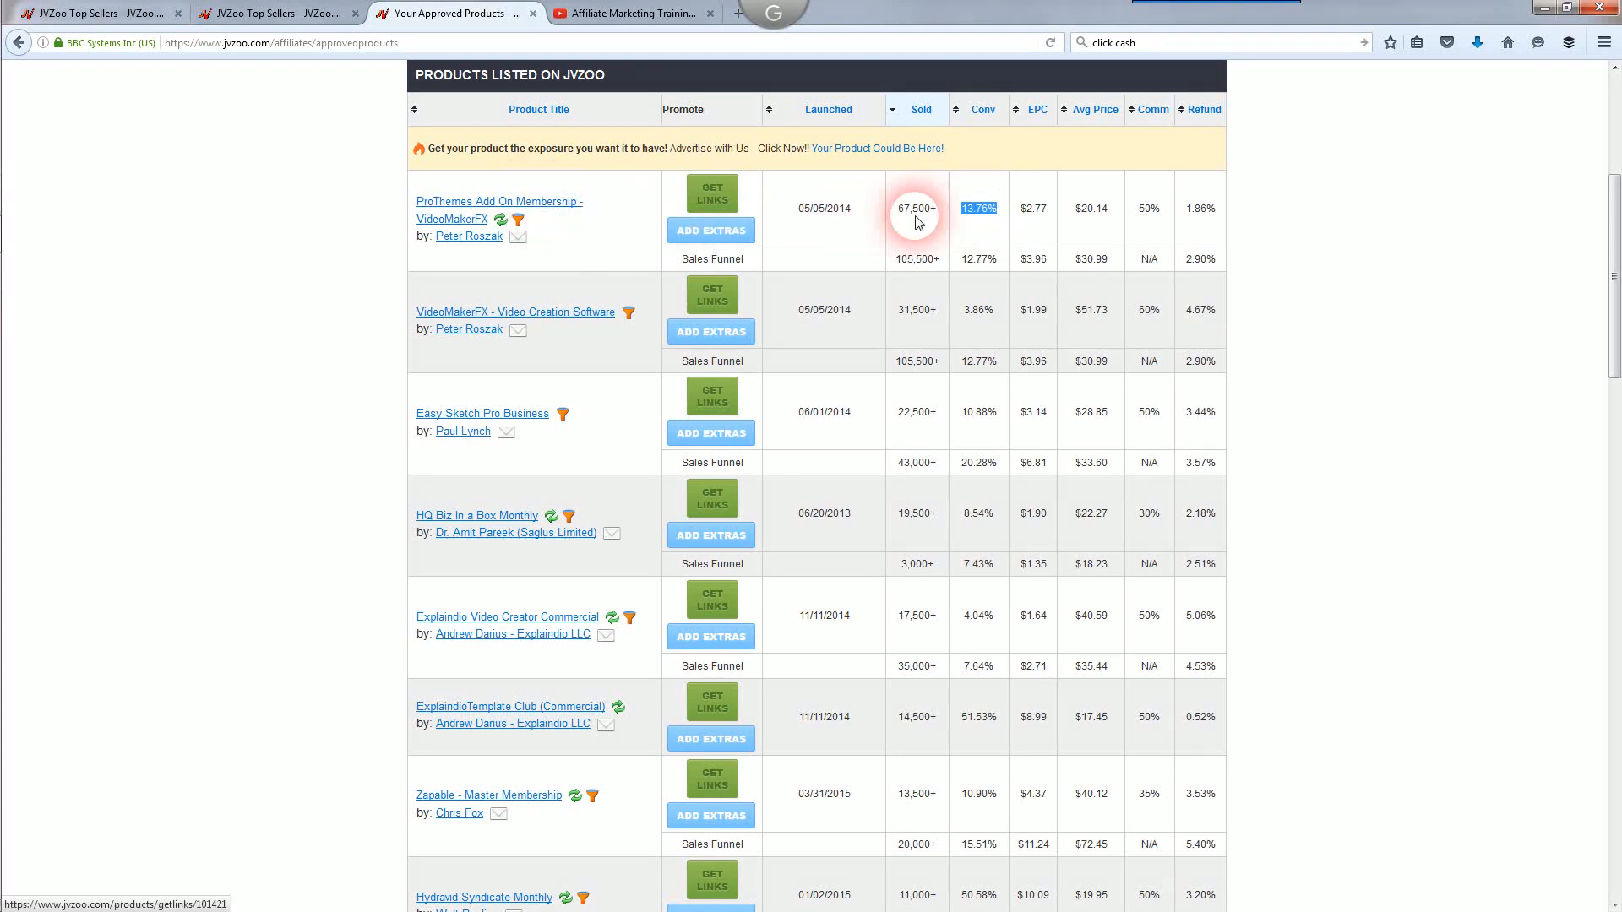
mouse_move(1012, 216)
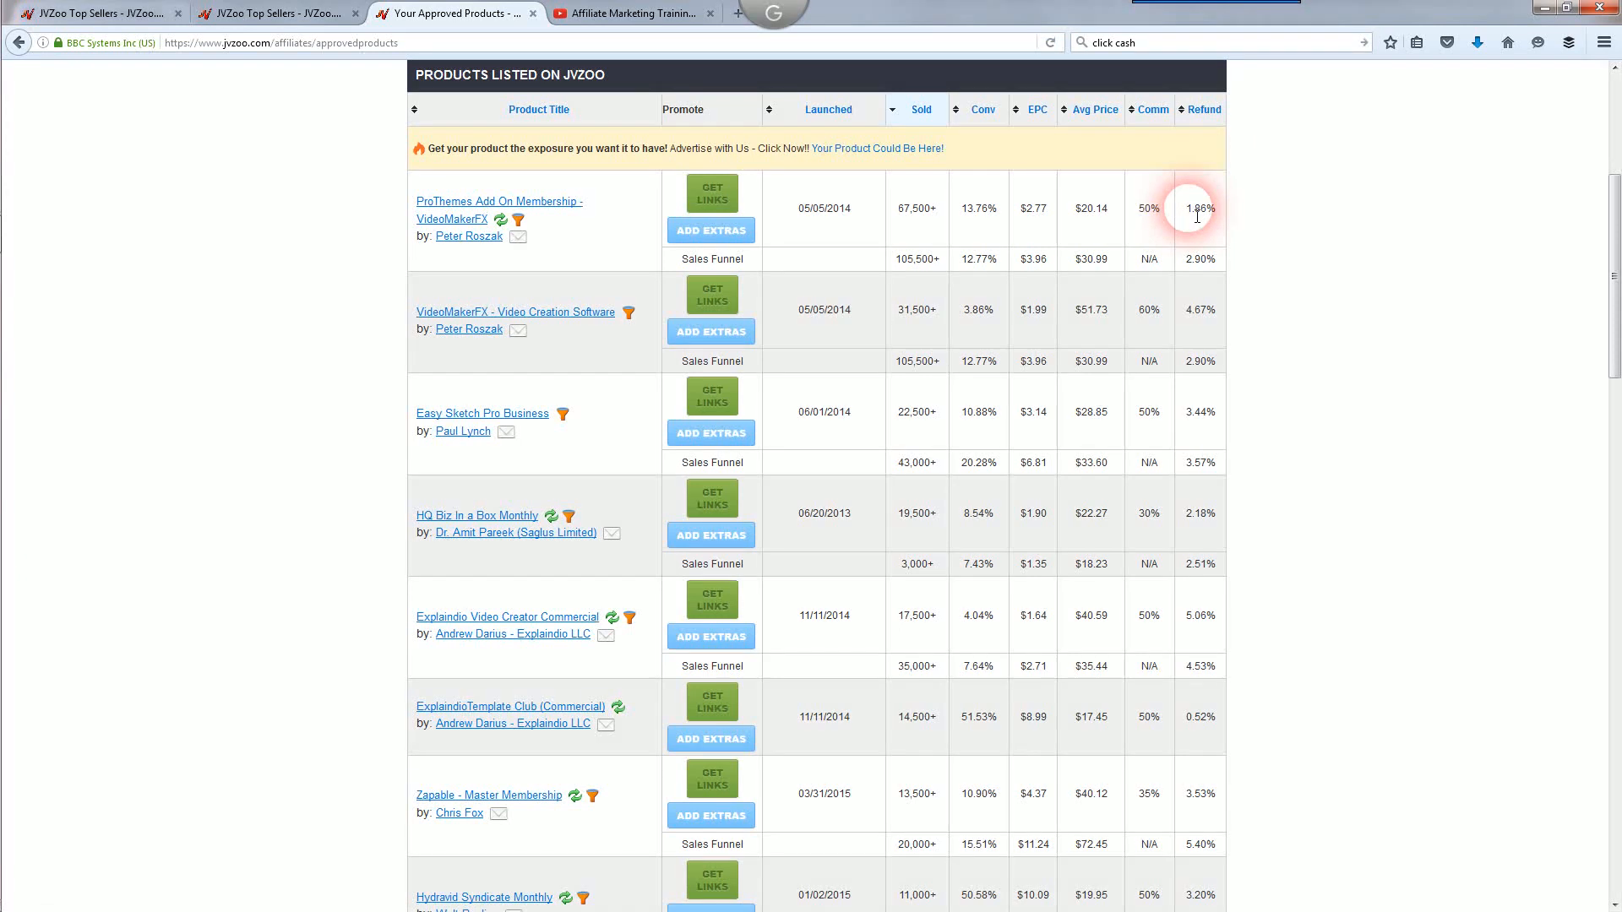
double_click(1198, 209)
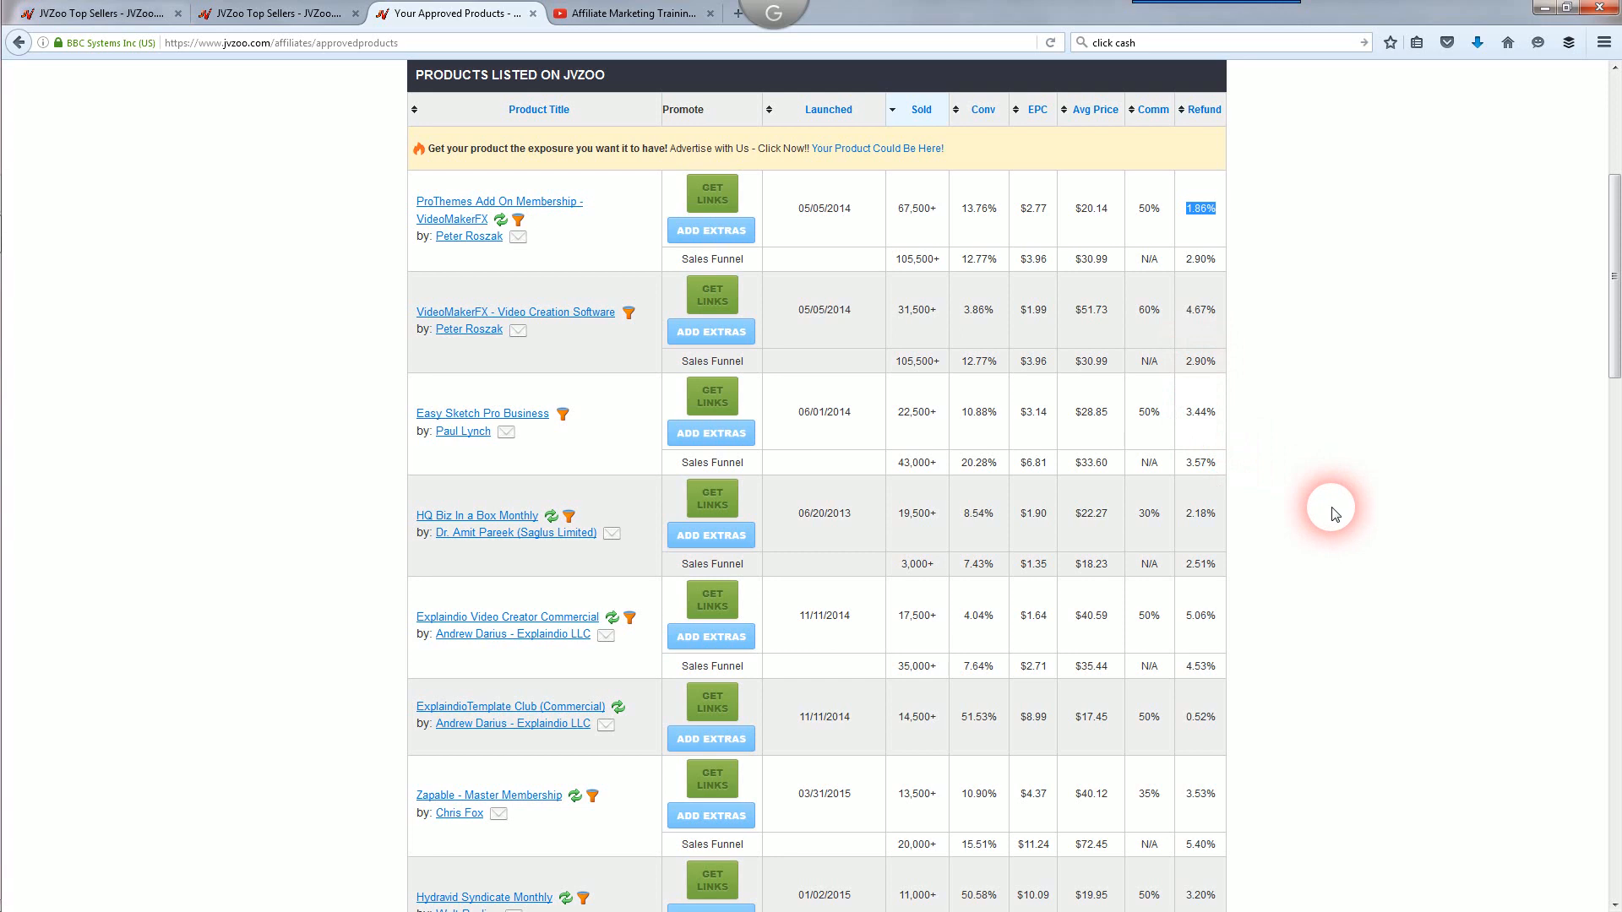
scroll(down, 3)
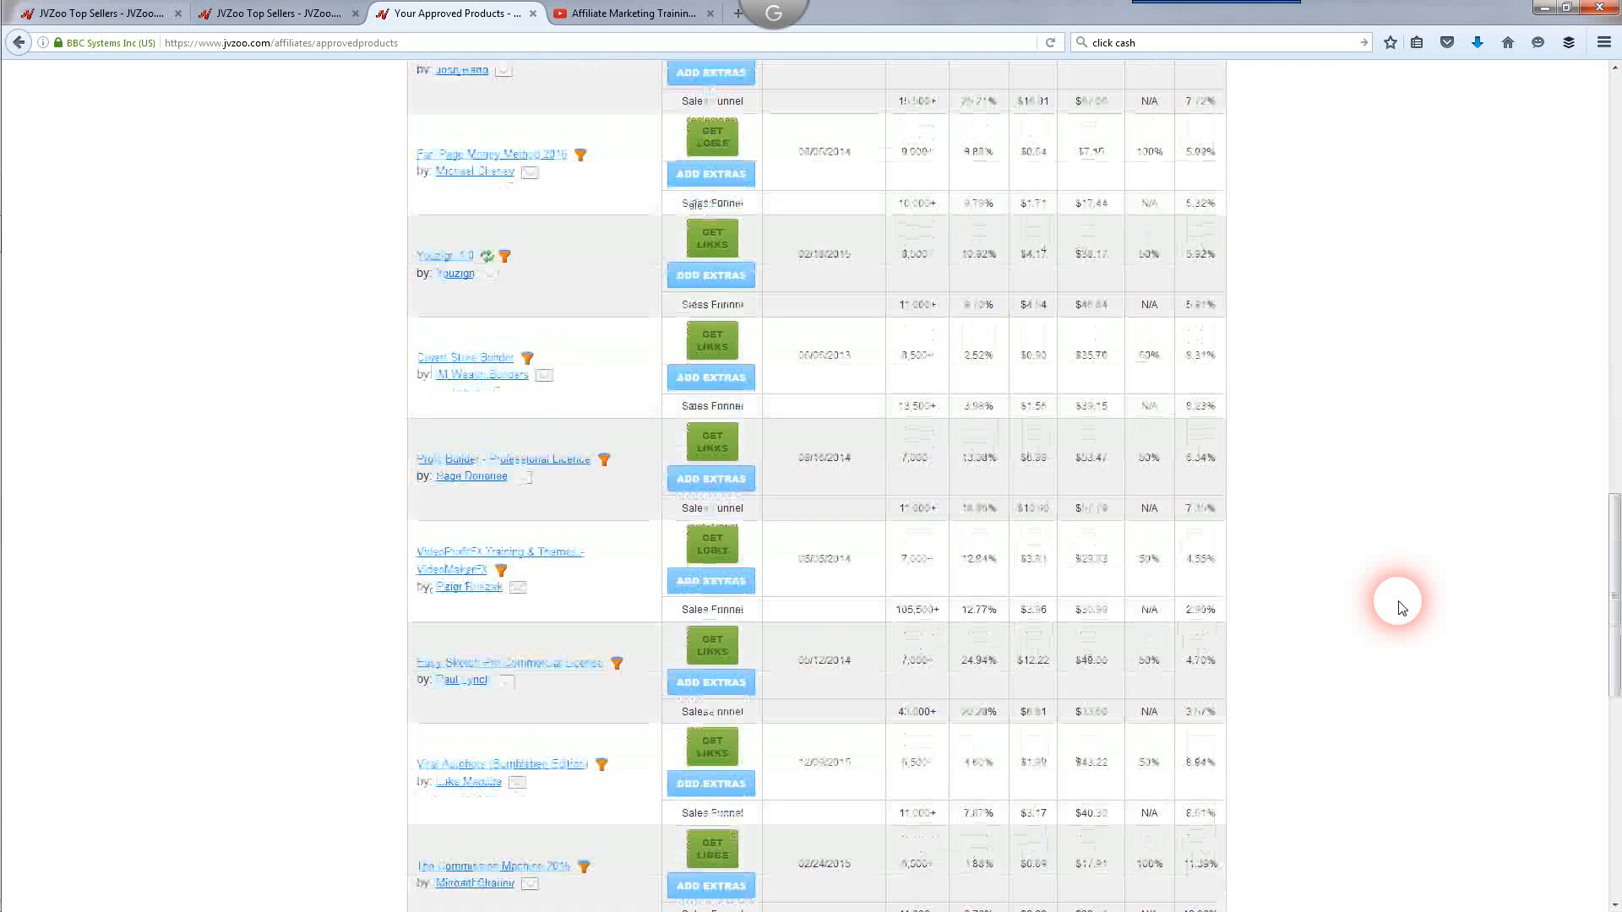
scroll(up, 3)
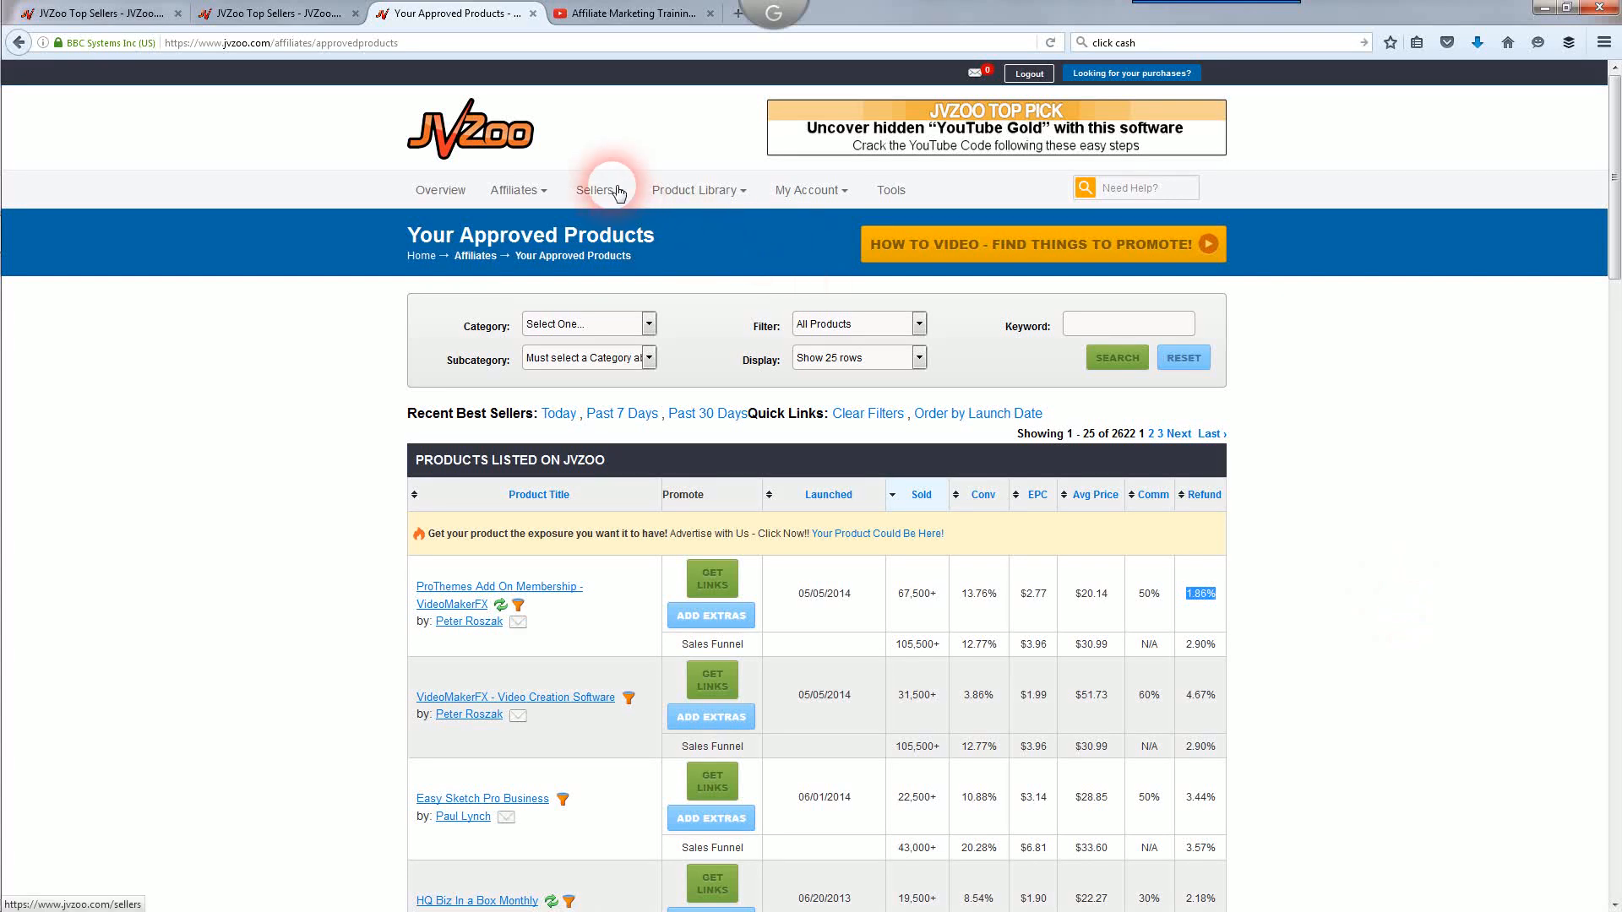
mouse_move(617, 261)
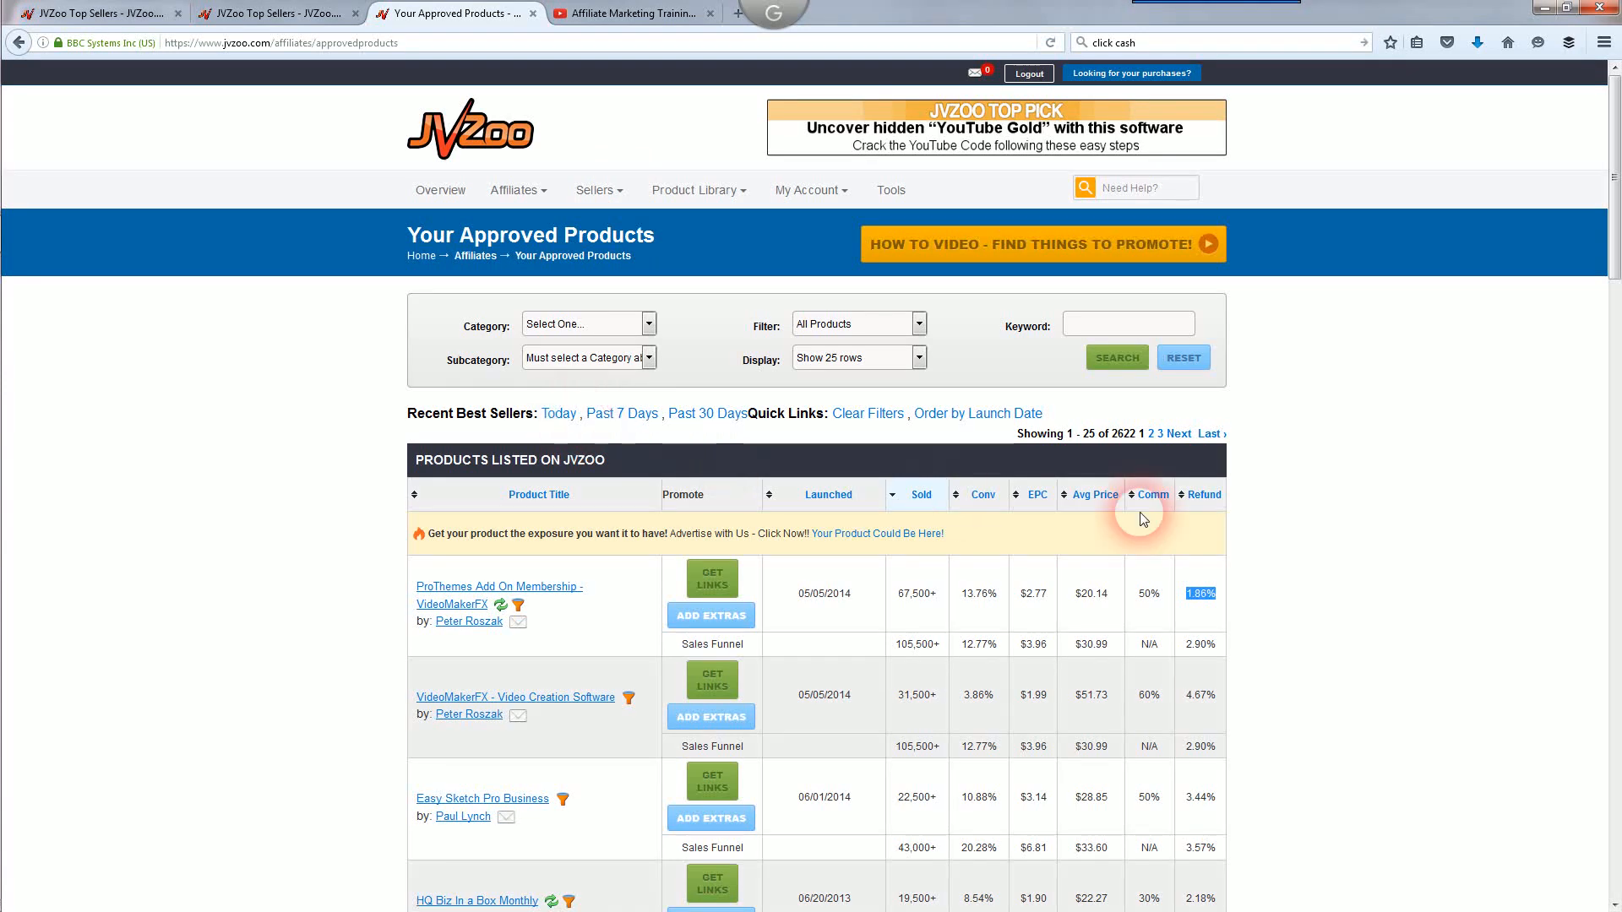
scroll(down, 3)
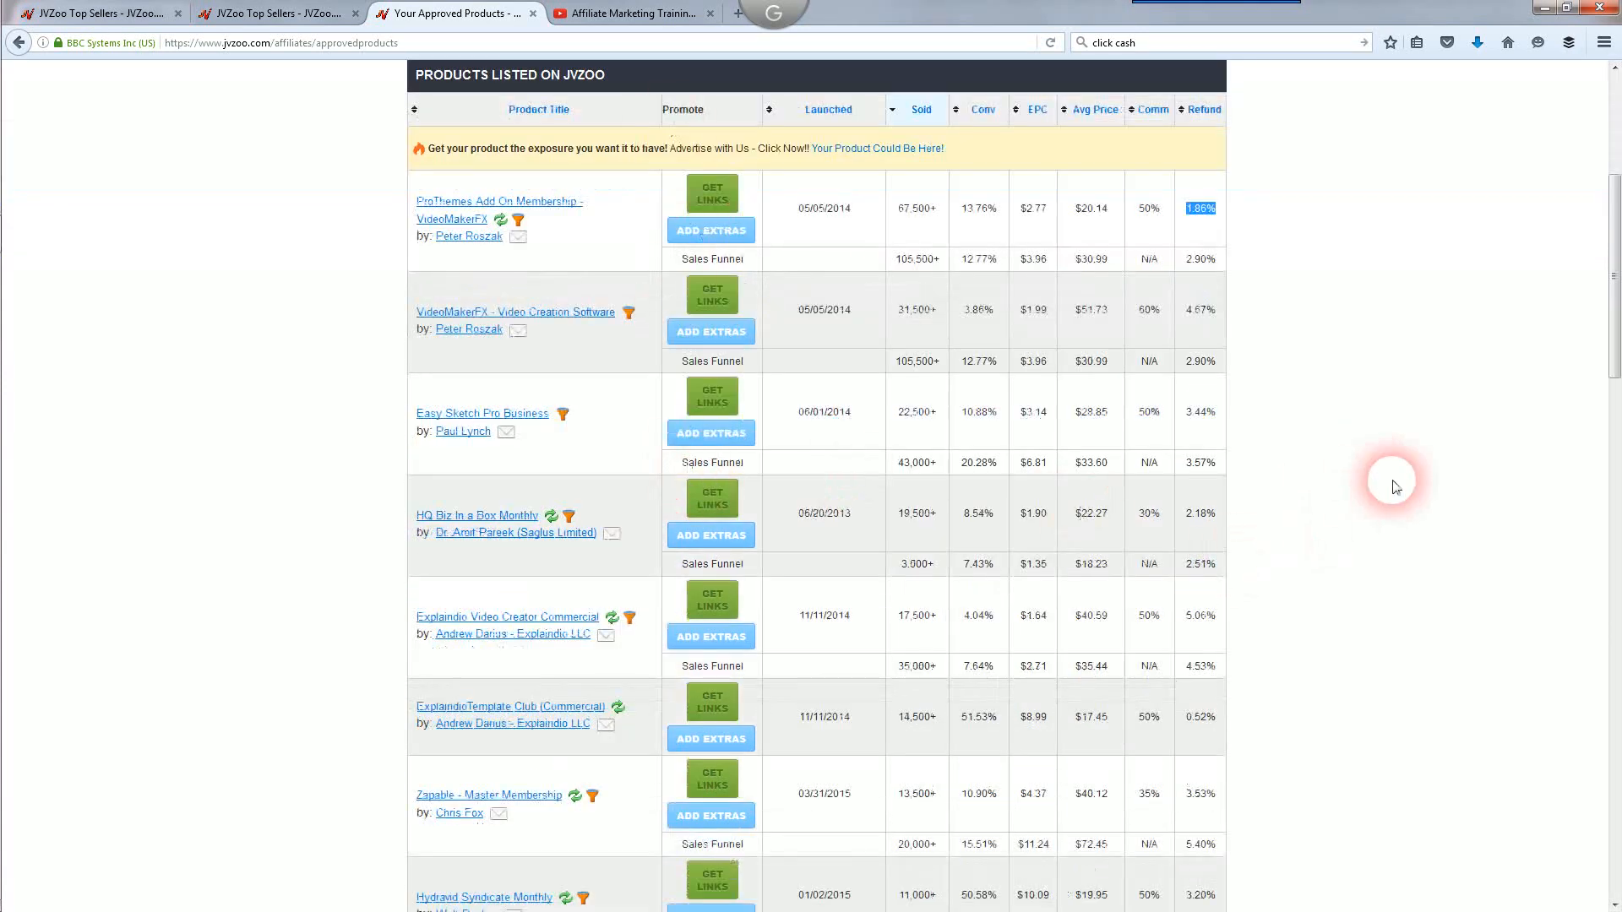
scroll(down, 3)
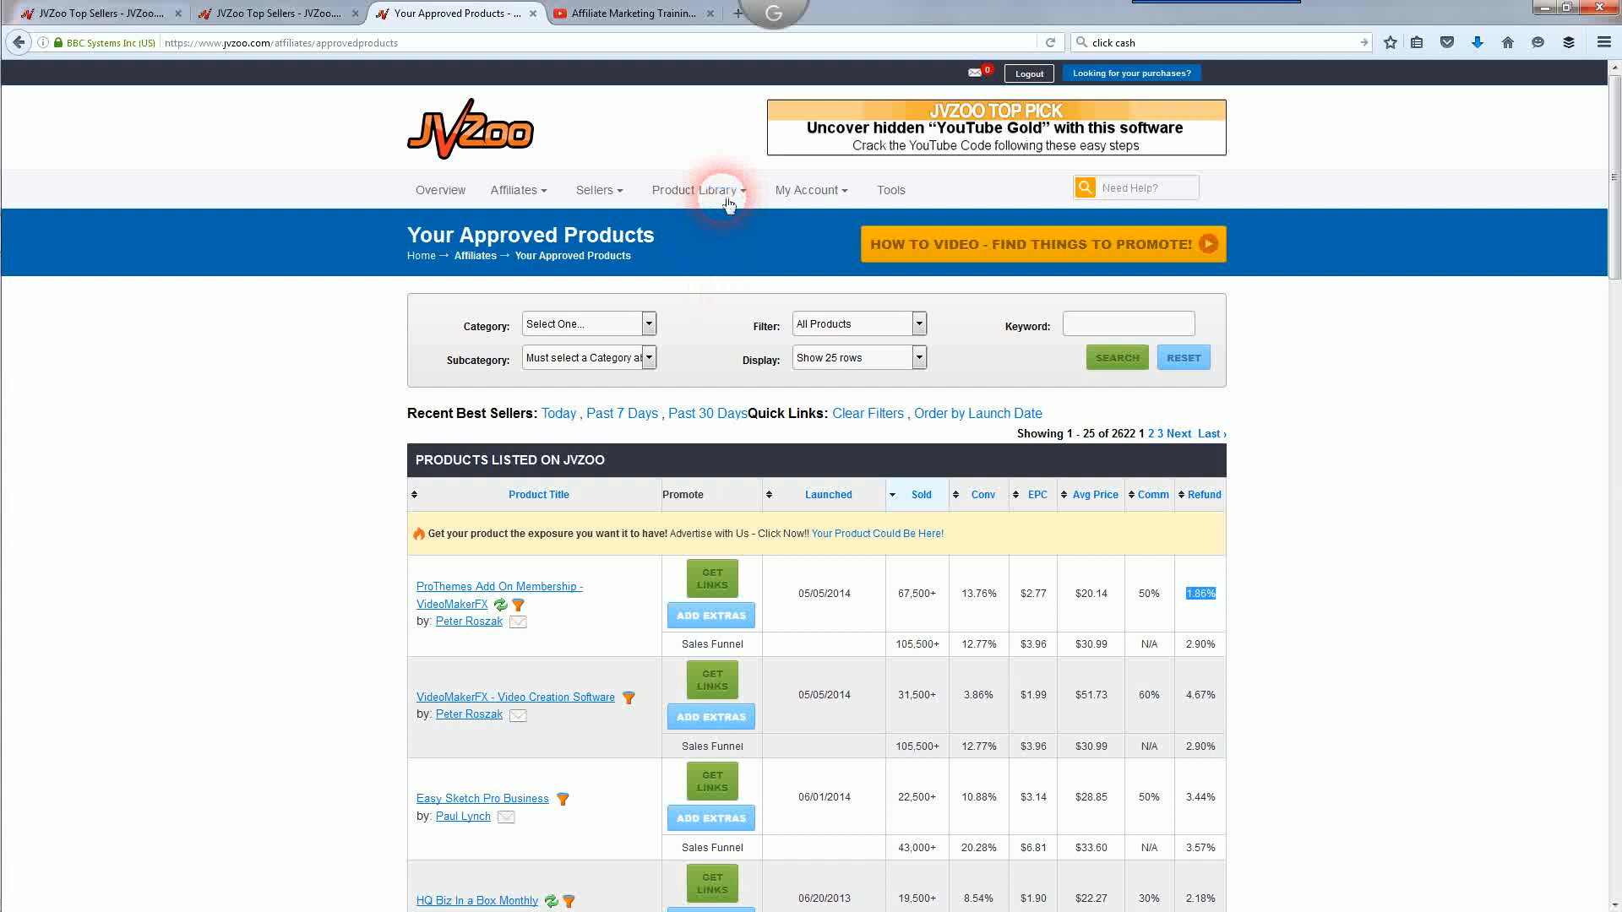
mouse_move(697, 189)
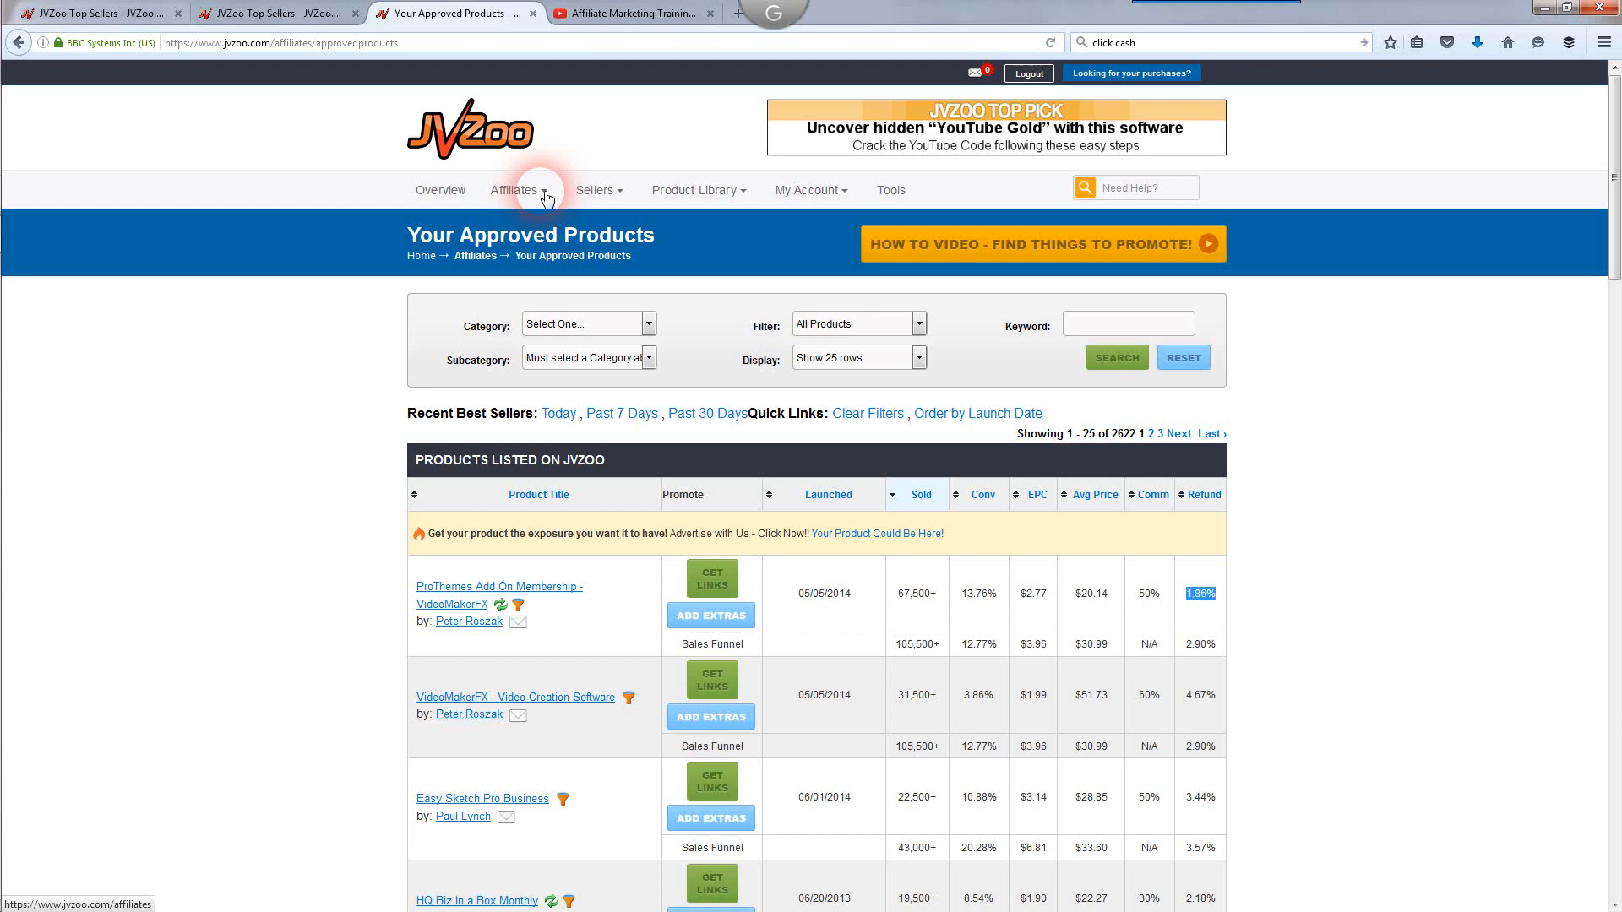
Browse the Affiliates and Sellers menus, then open Product Library > Top Sellers
click(516, 189)
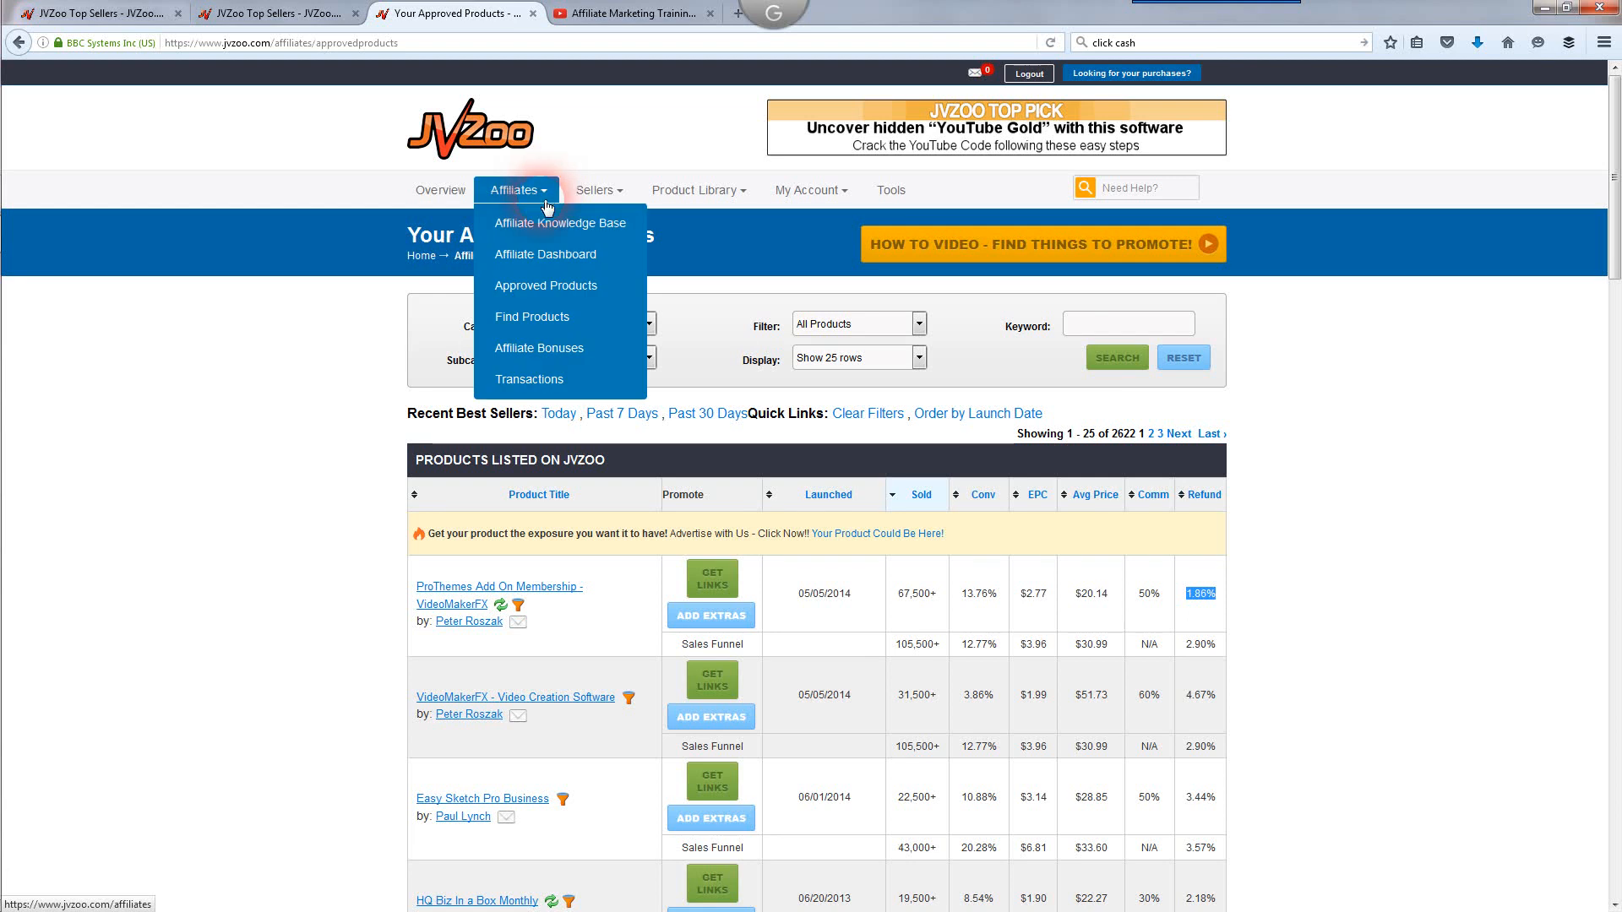
mouse_move(617, 195)
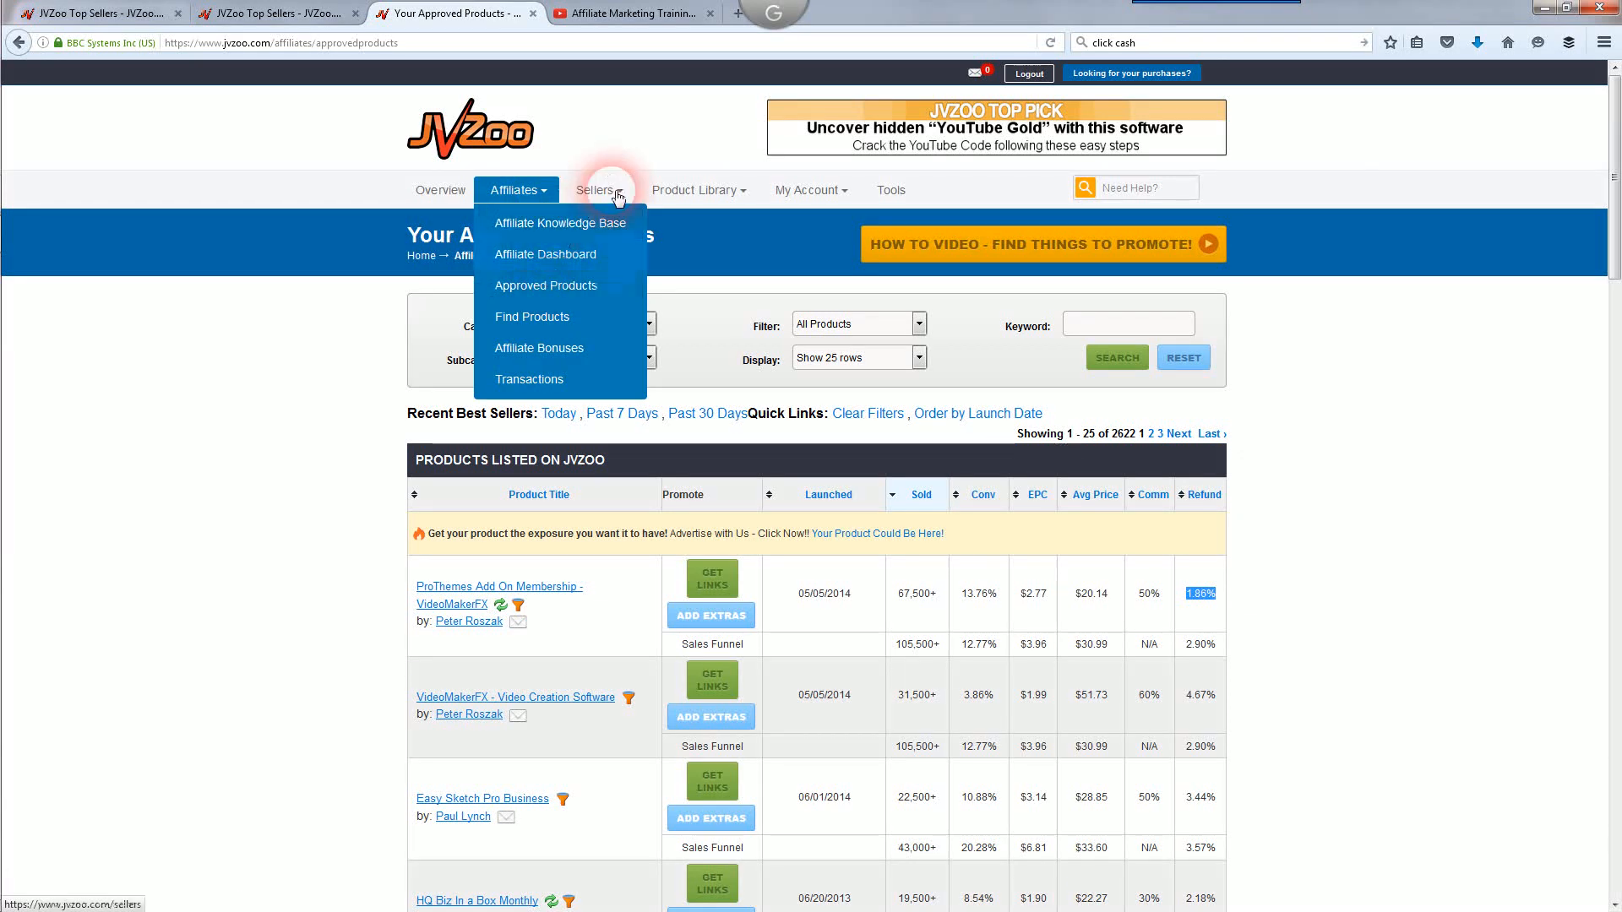
click(597, 189)
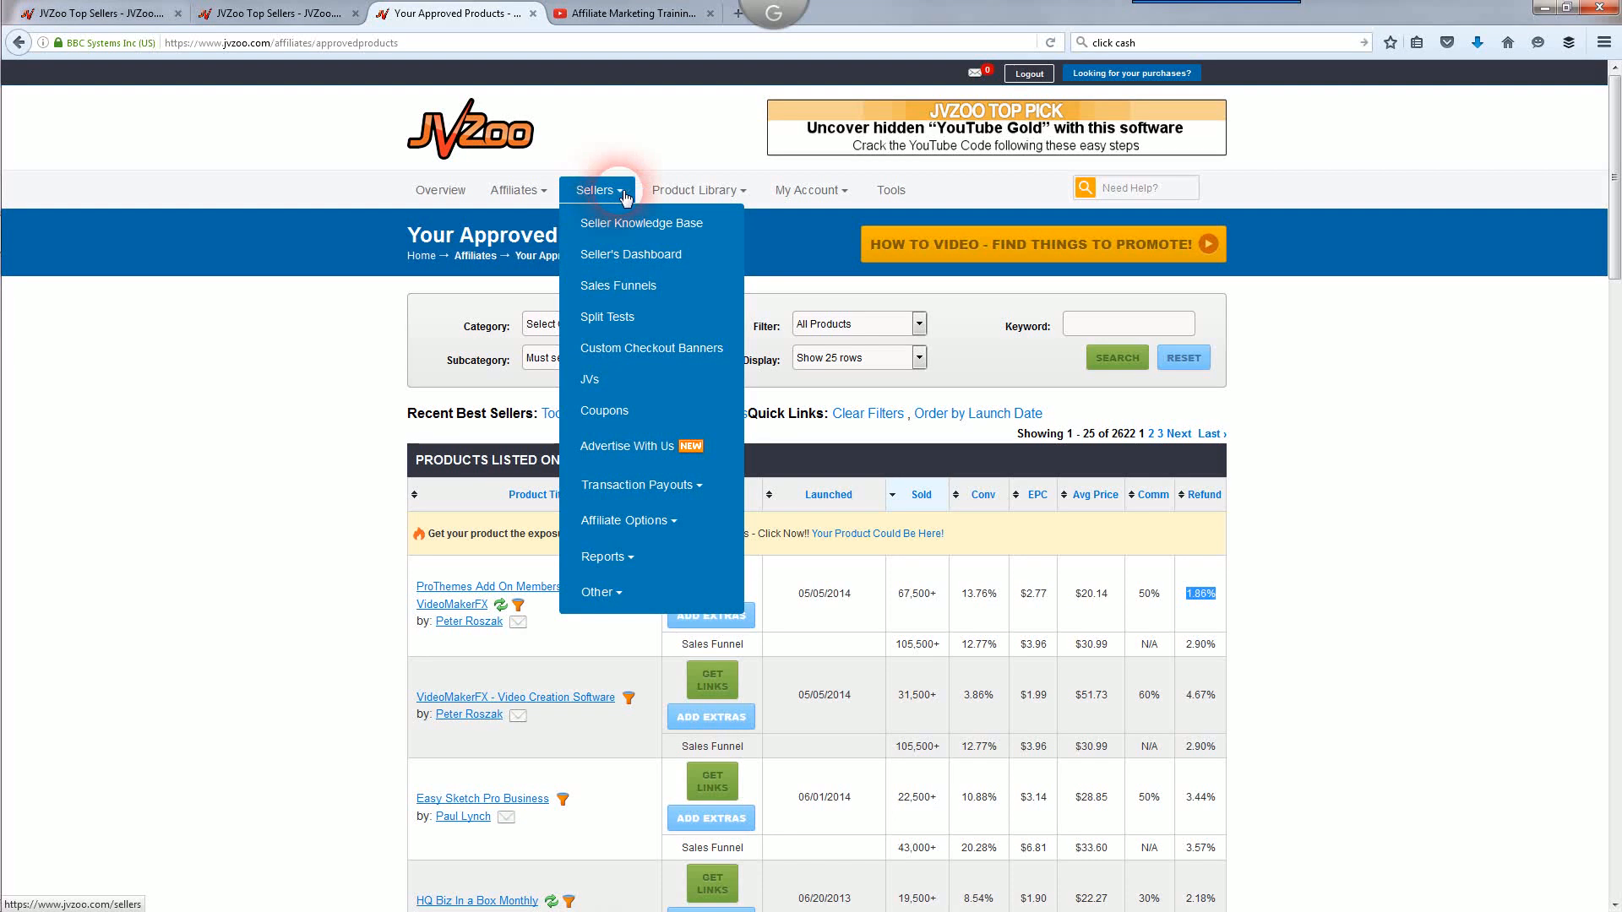
click(696, 190)
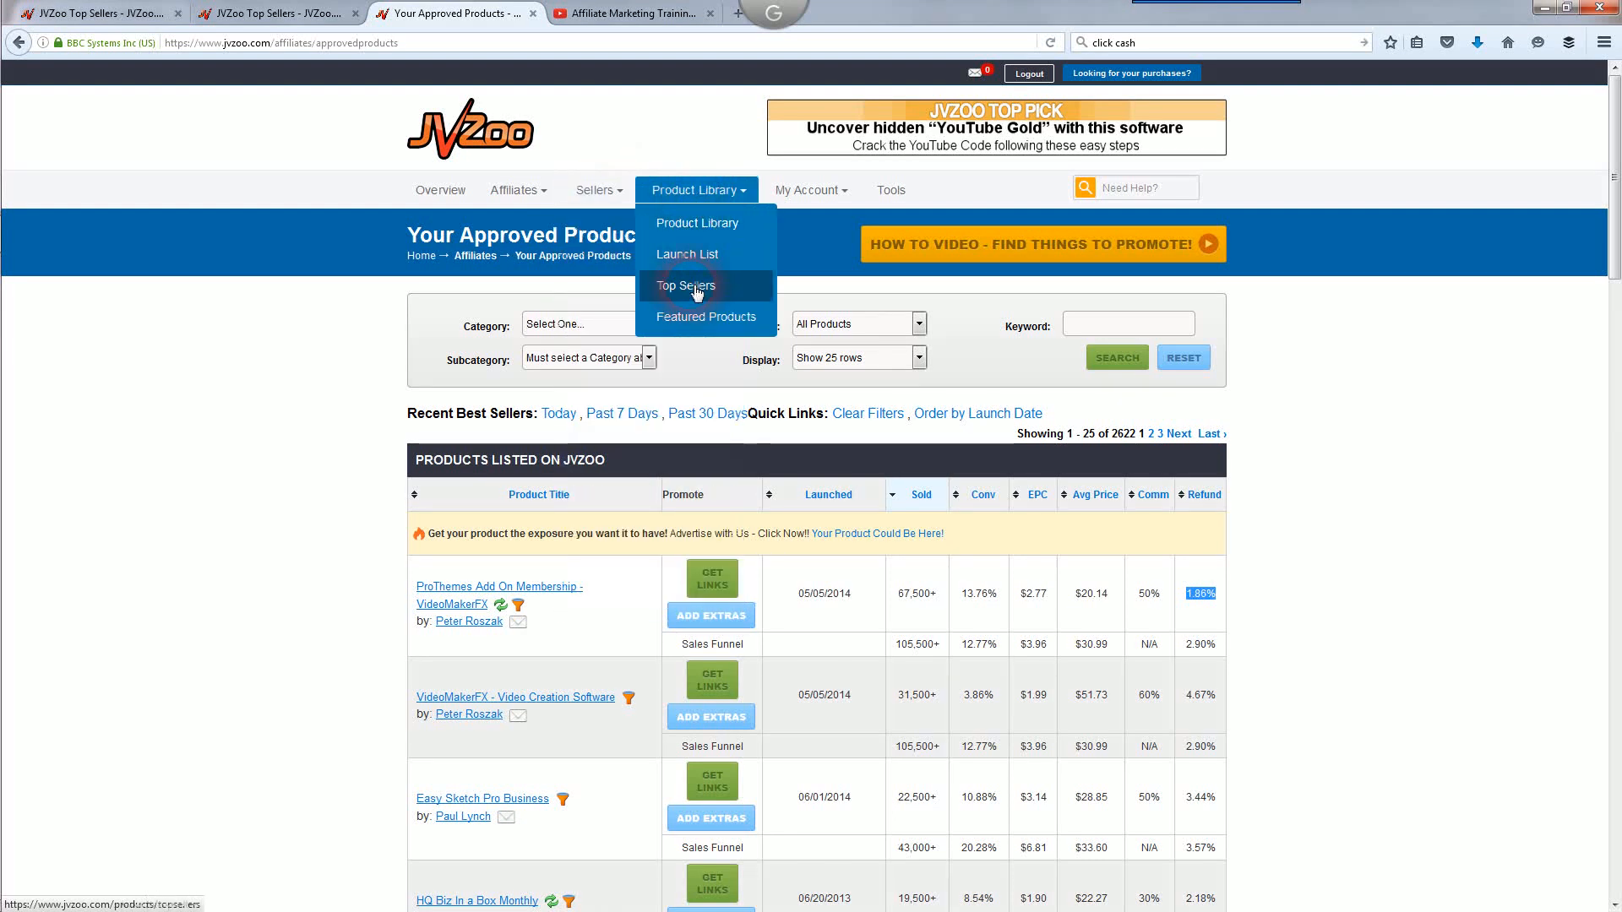
click(686, 286)
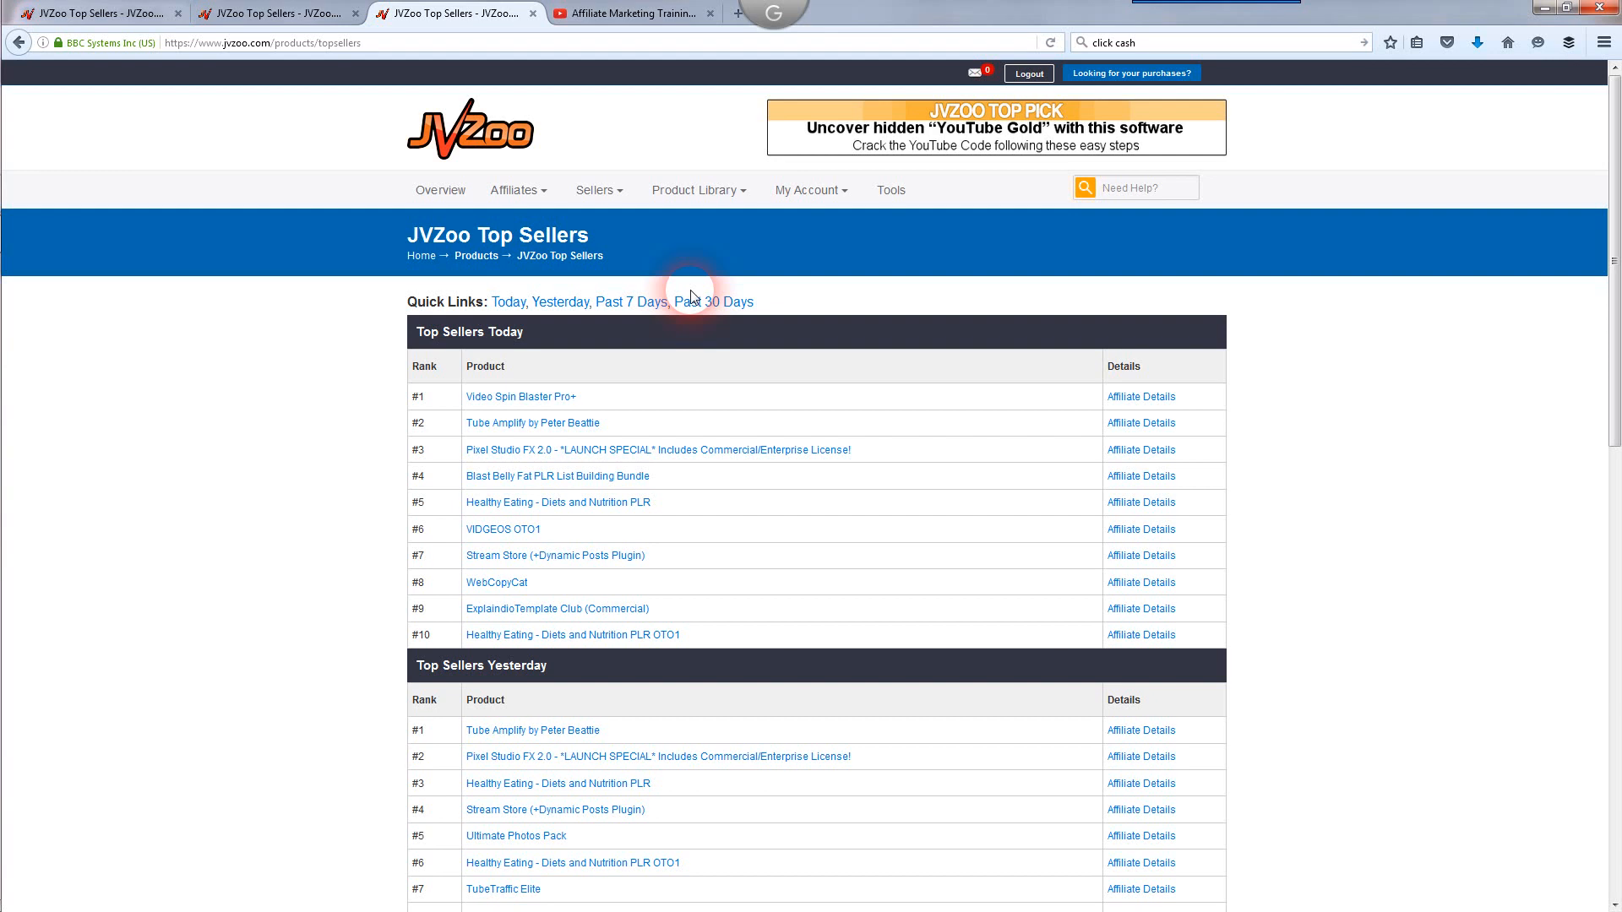
mouse_move(1391, 683)
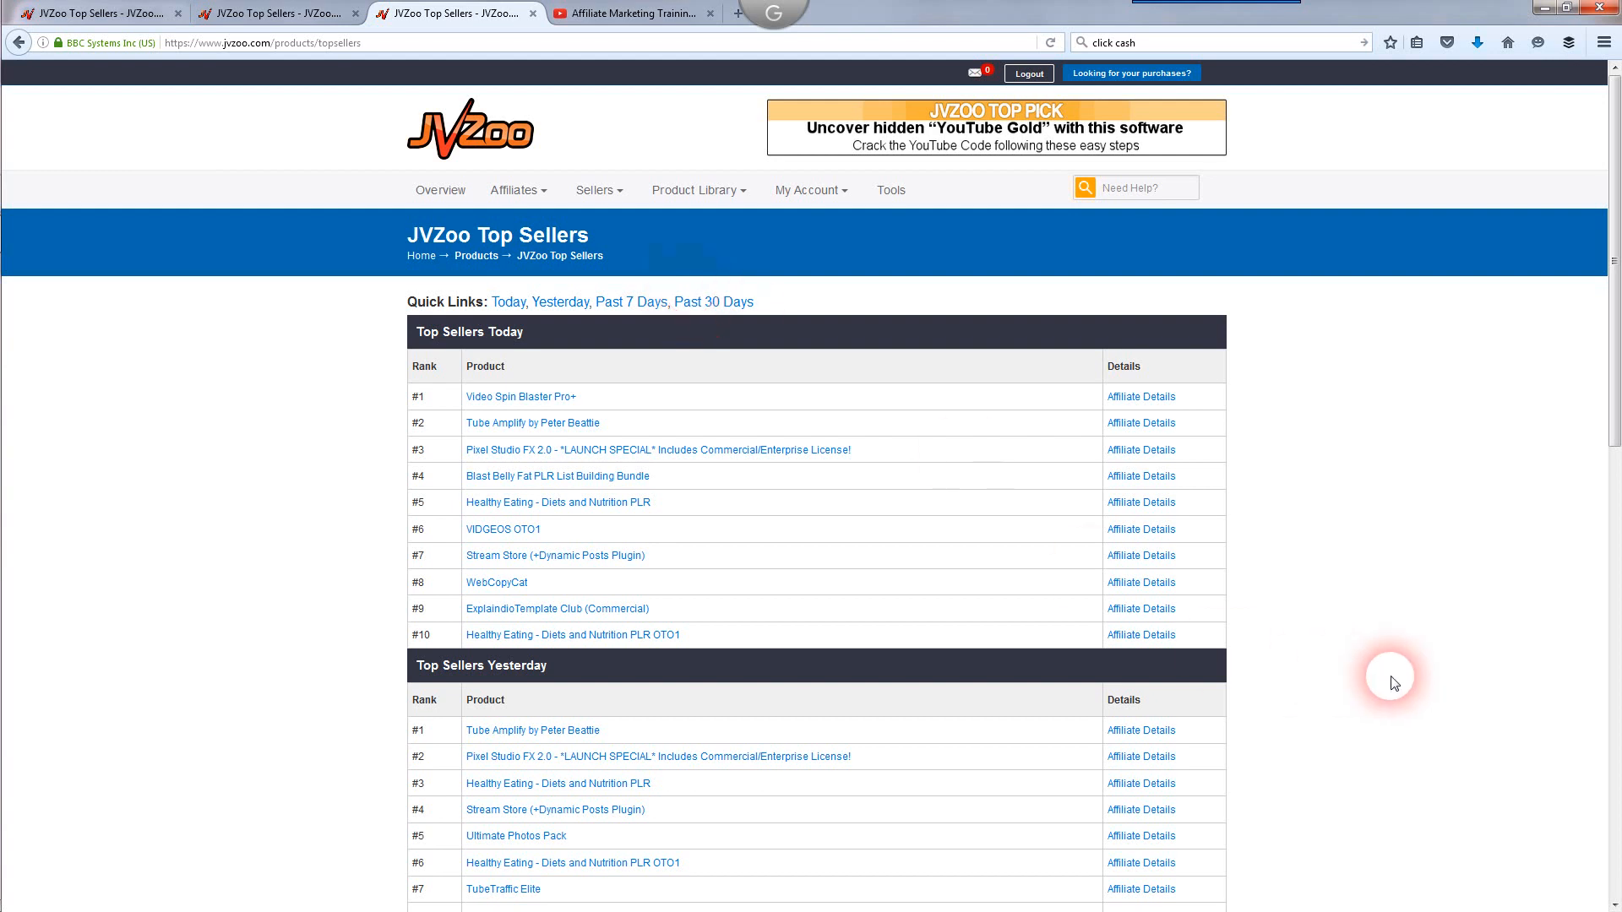
scroll(down, 3)
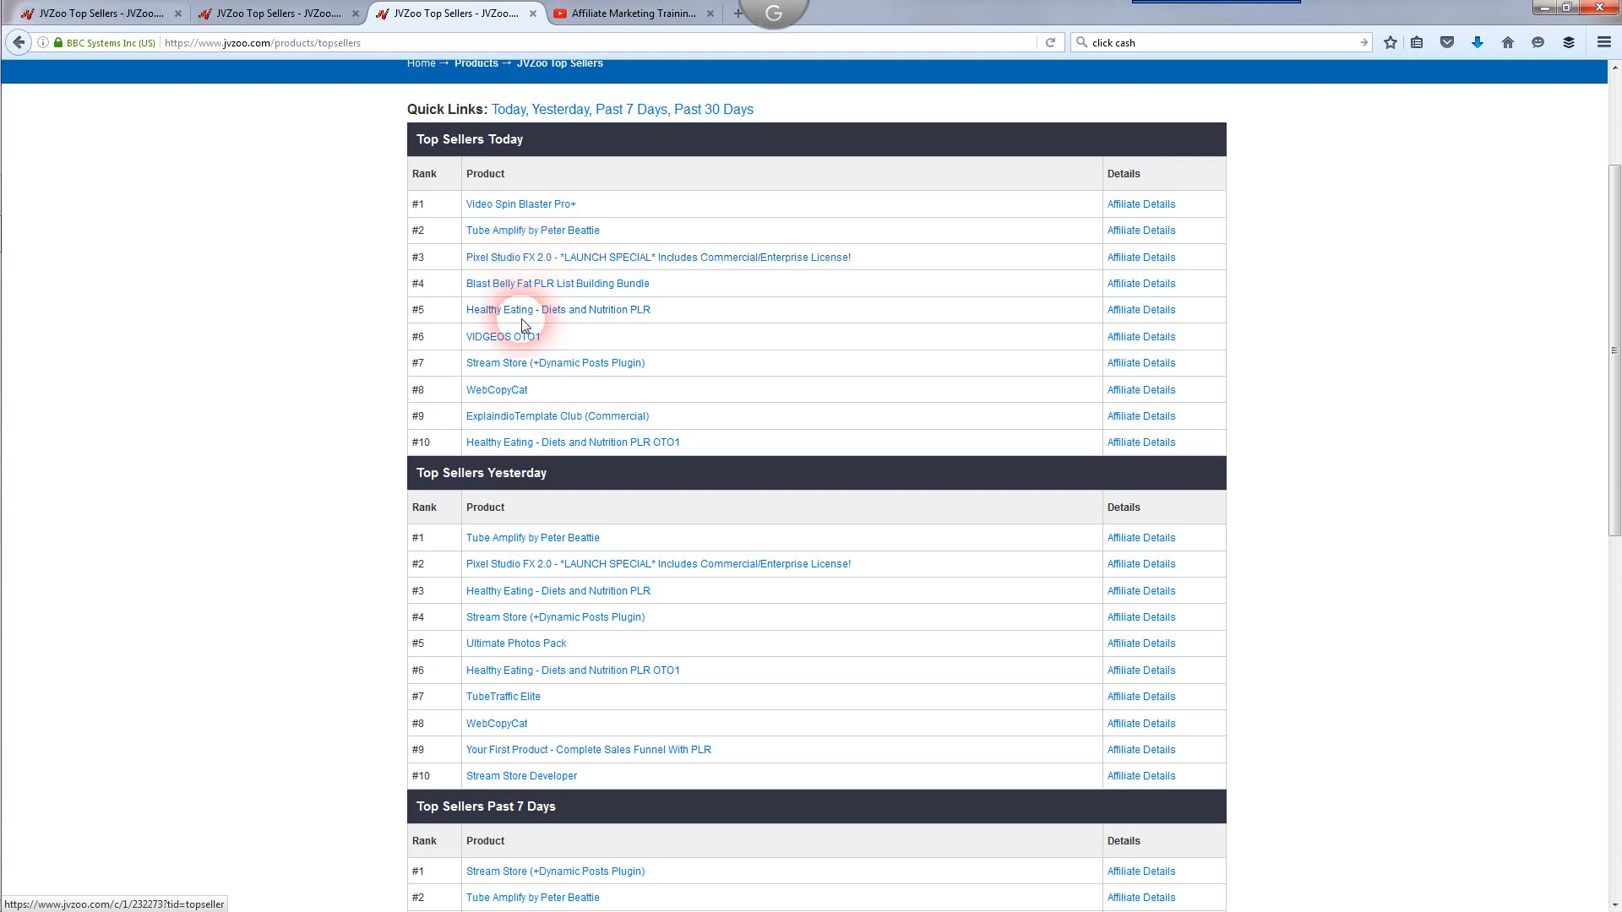
mouse_move(530, 217)
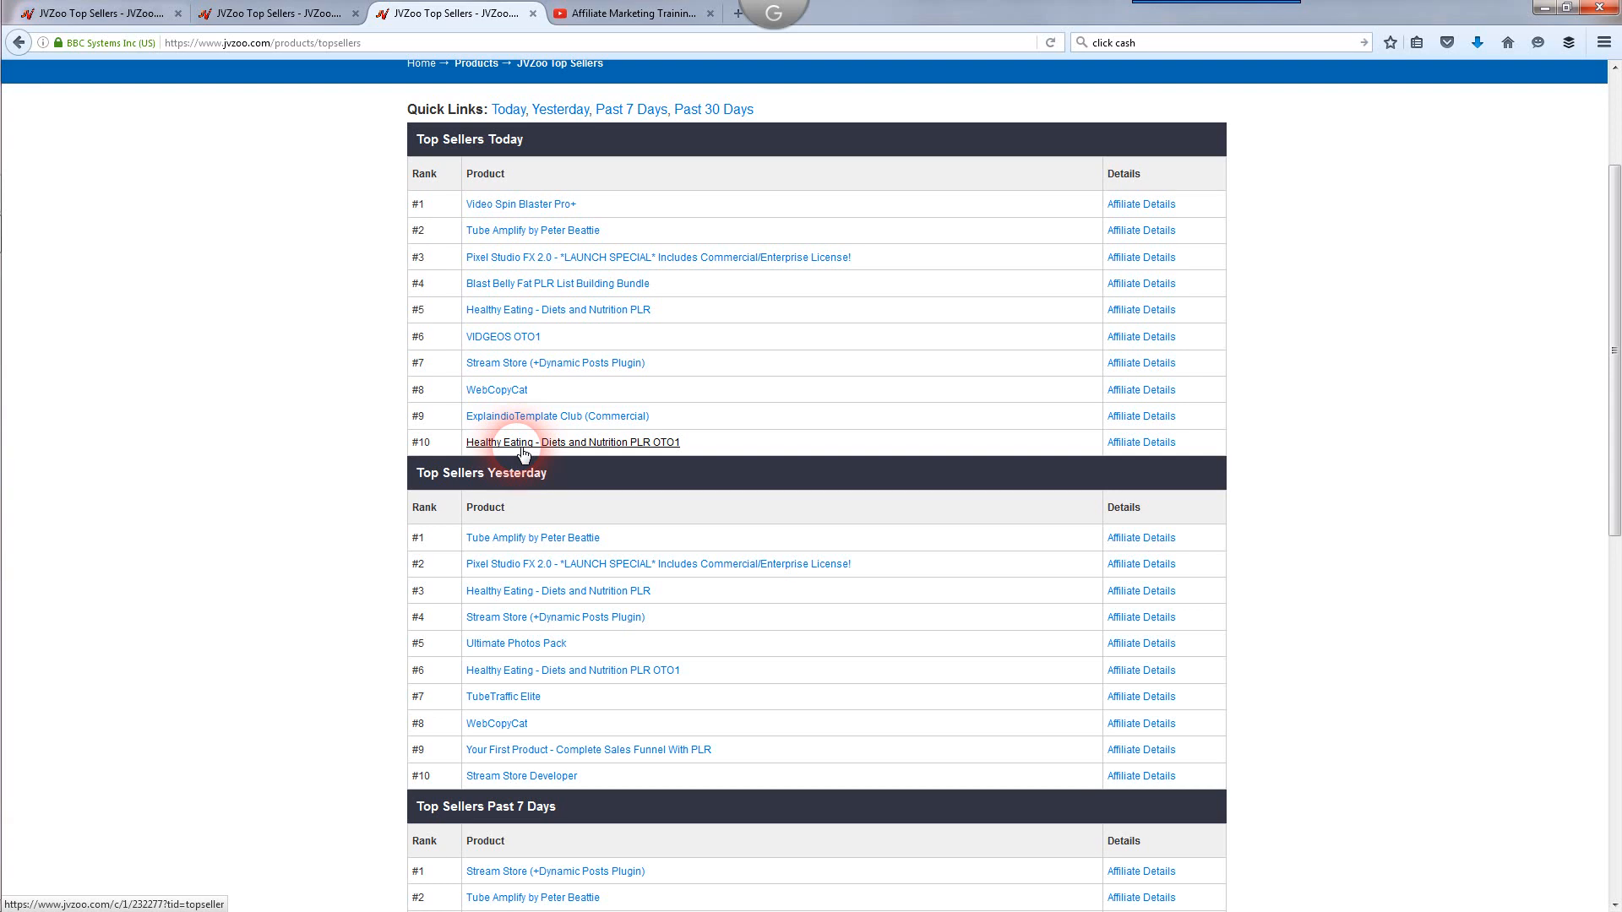
mouse_move(574, 245)
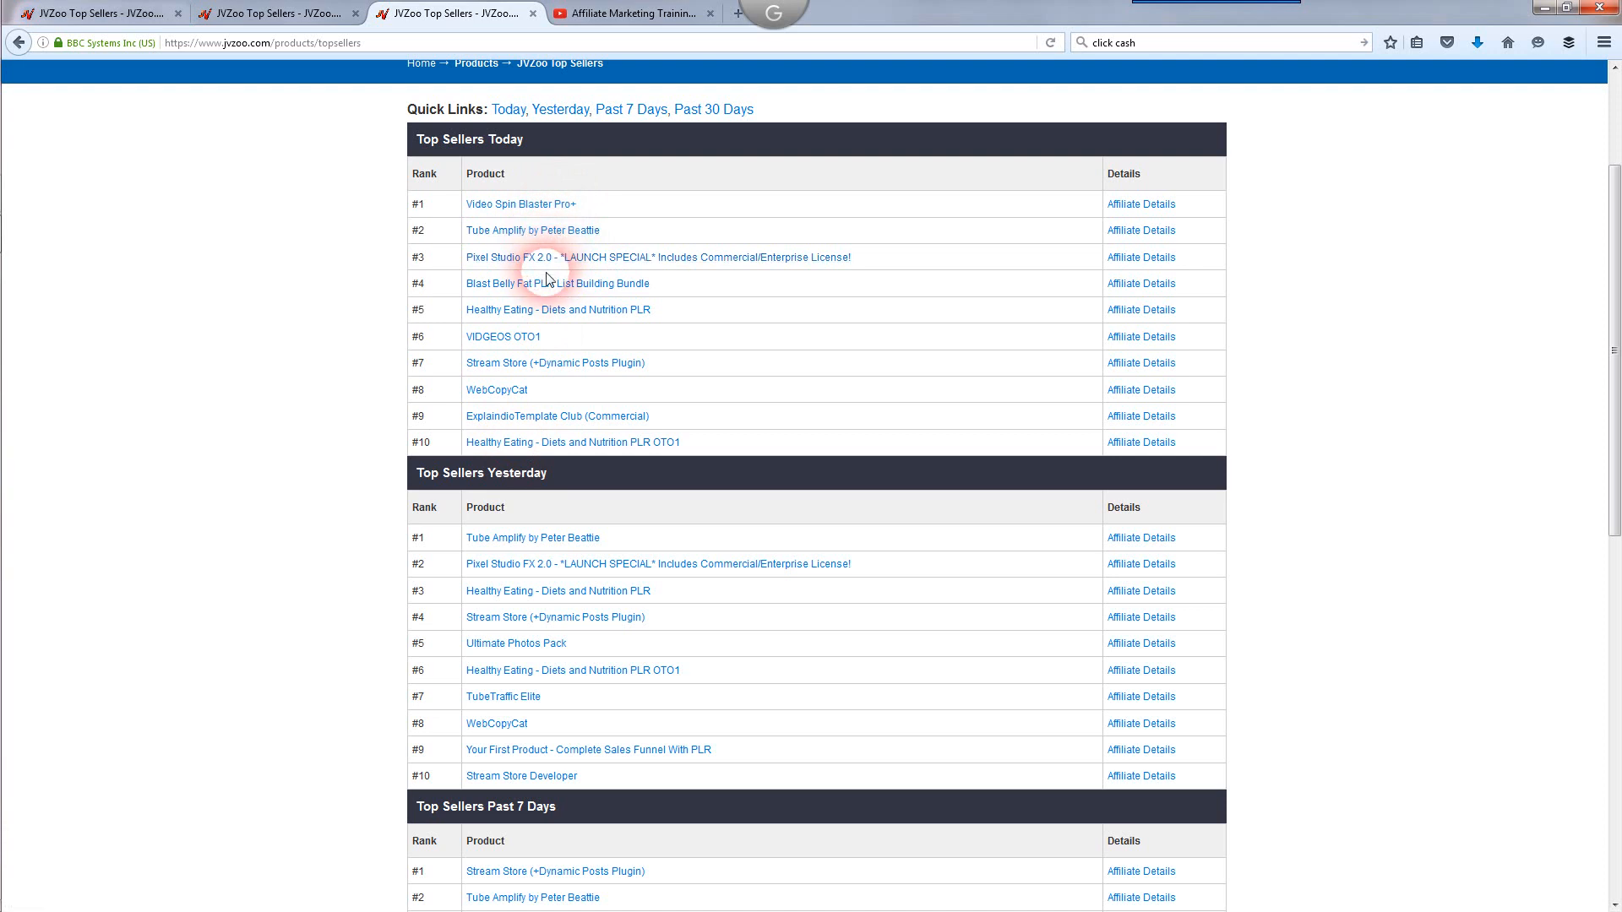
mouse_move(522, 328)
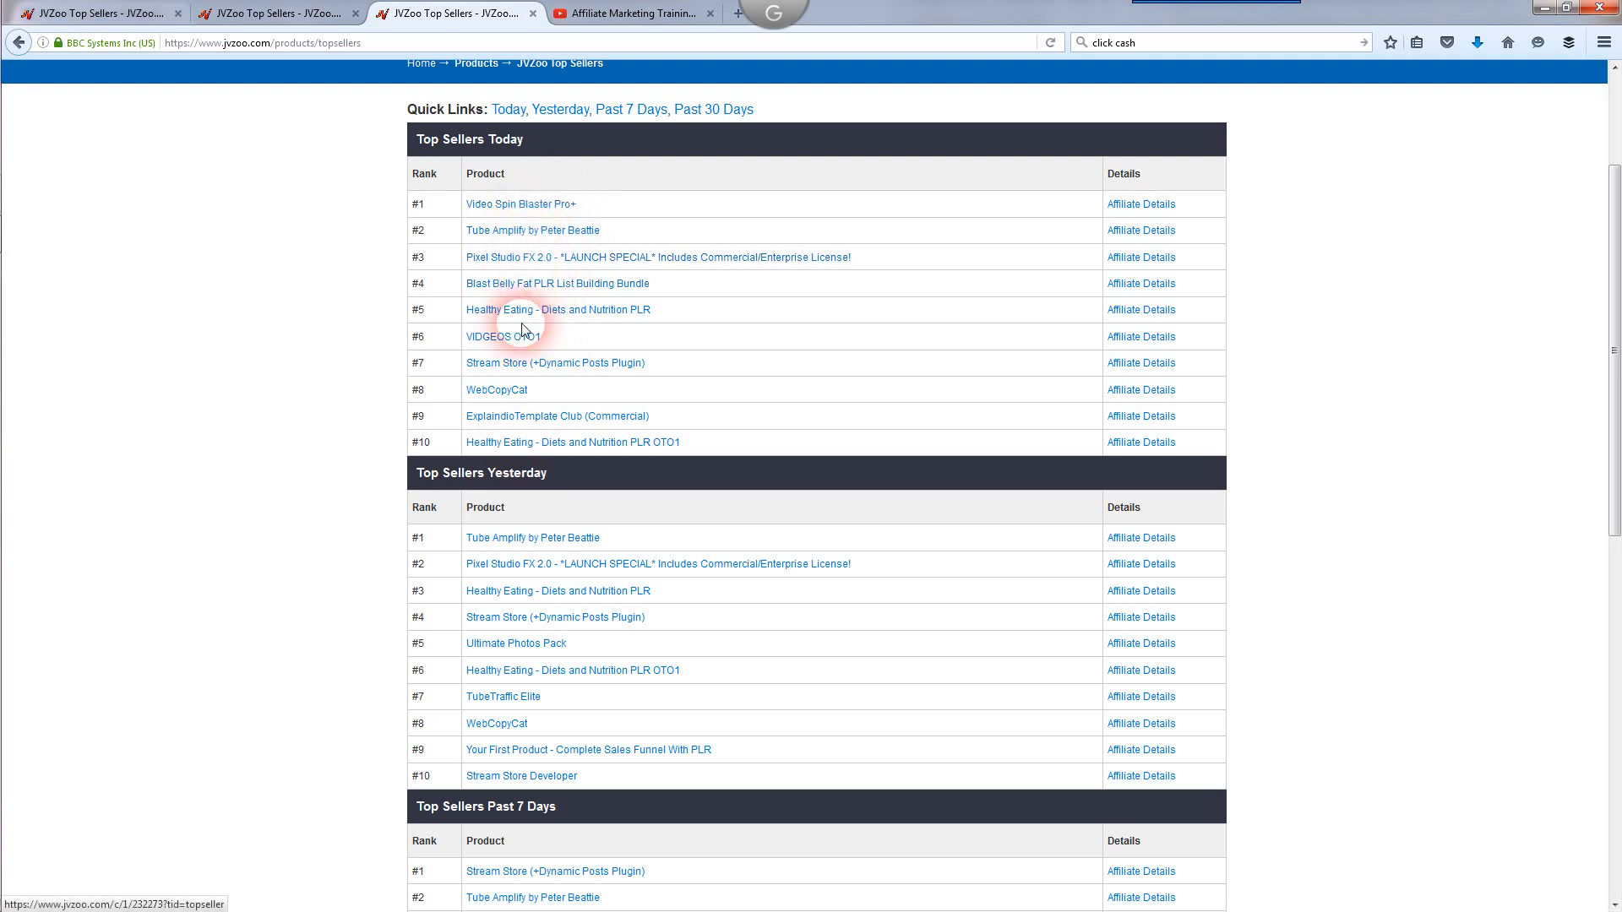
mouse_move(1282, 566)
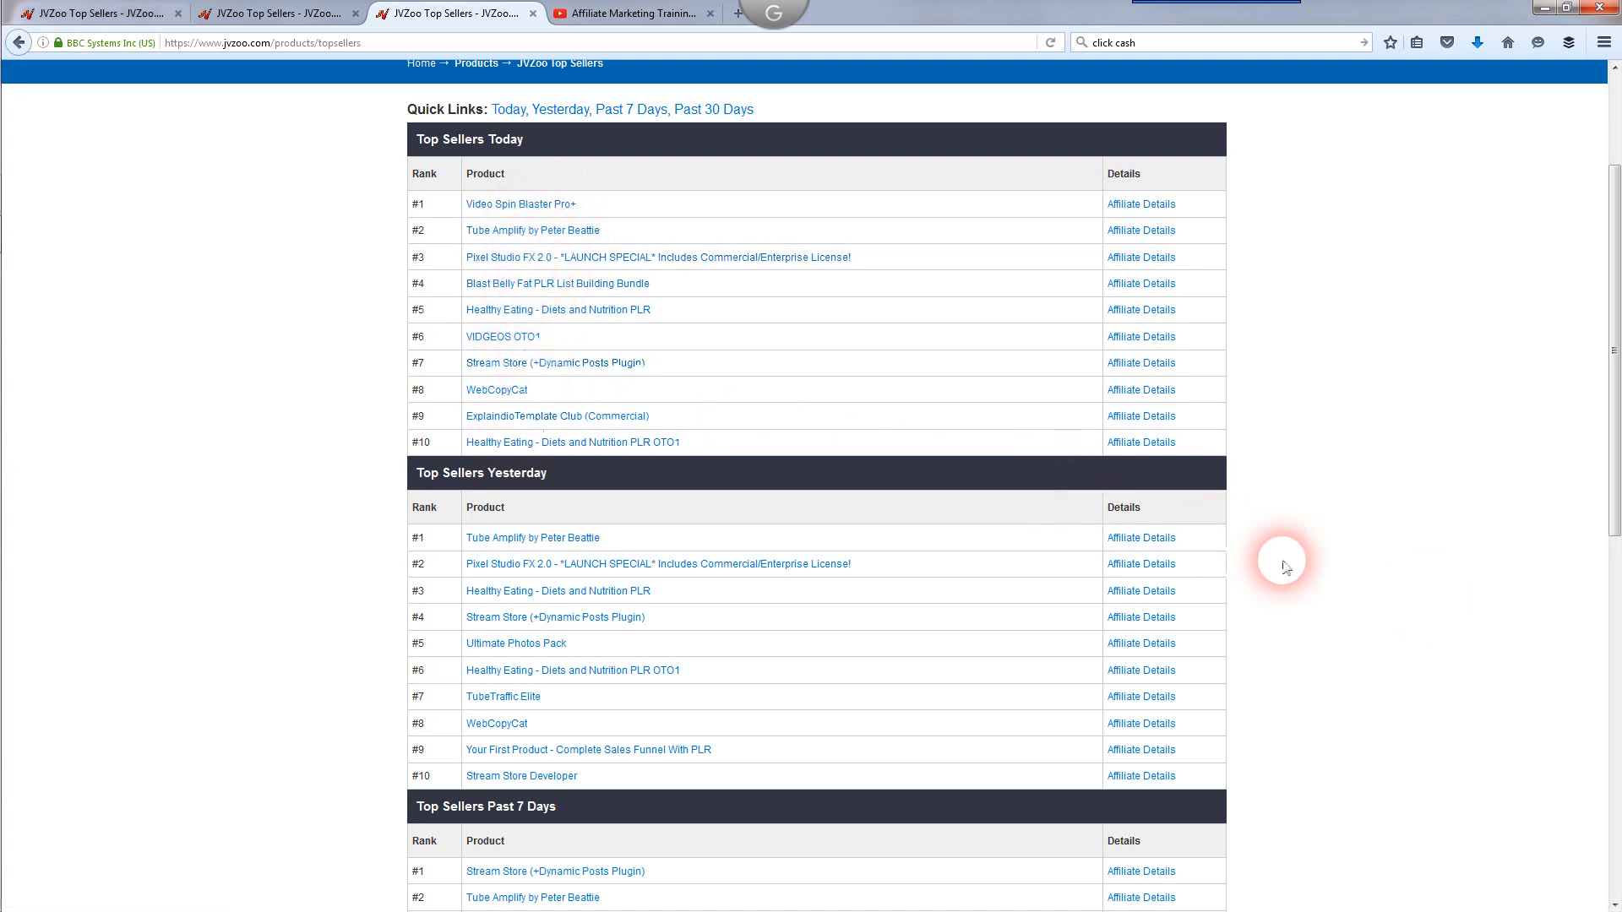
scroll(down, 3)
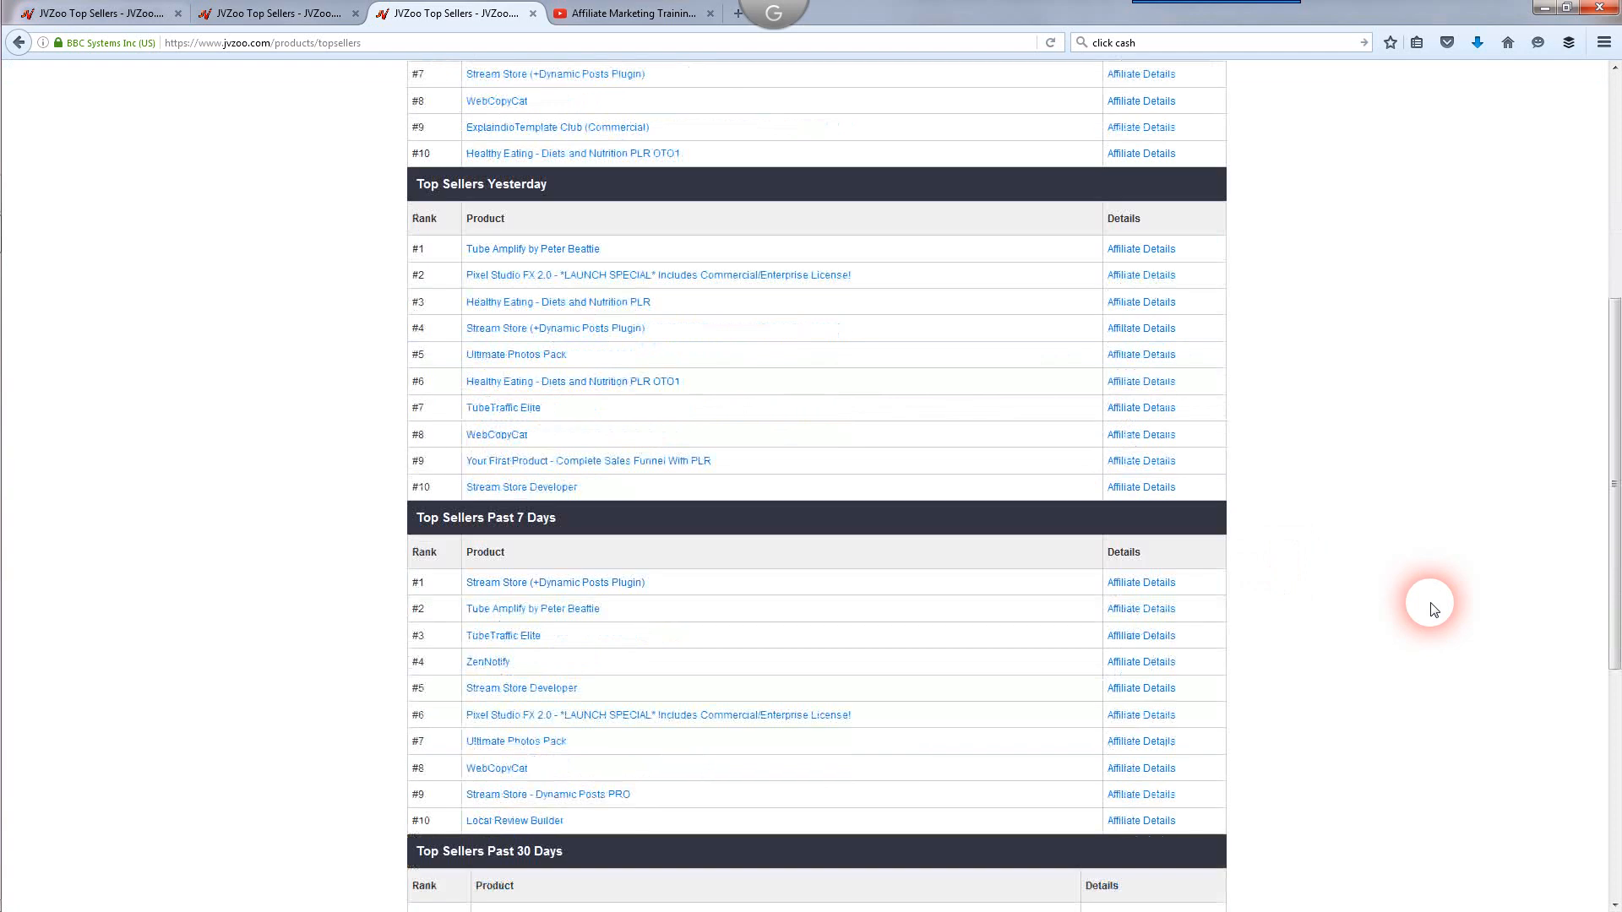
scroll(down, 3)
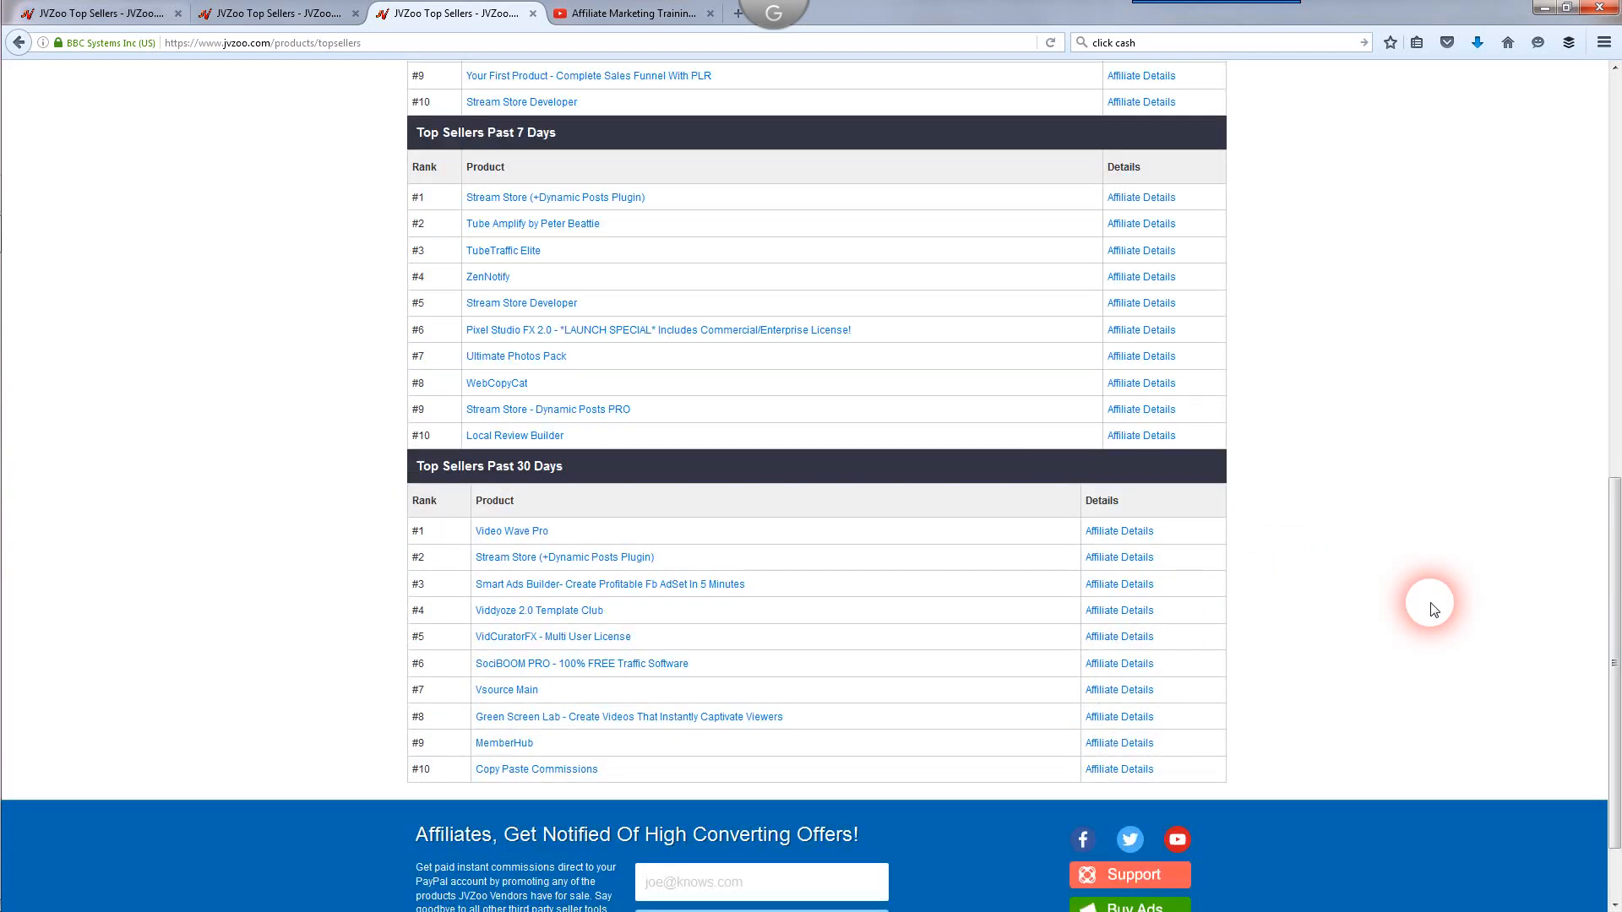